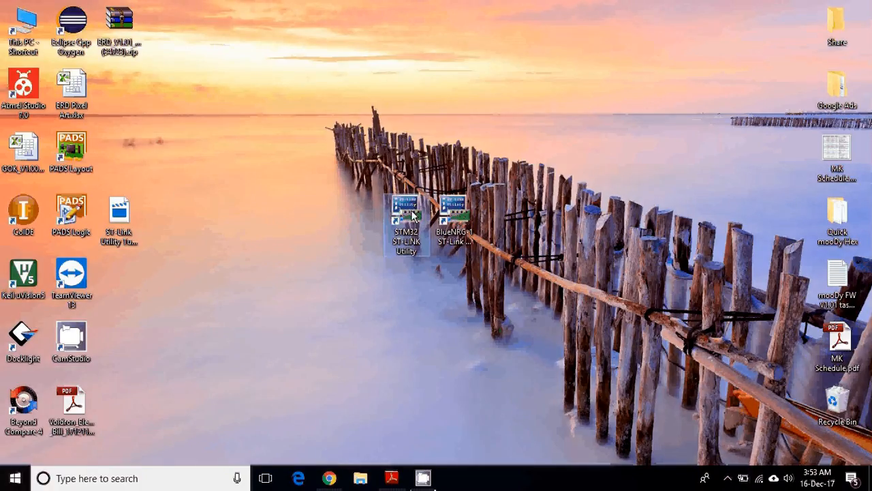
Step: Launch the STM32 ST-LINK Utility desktop shortcut, which opens the STSW-LINK004 download page
double_click(407, 205)
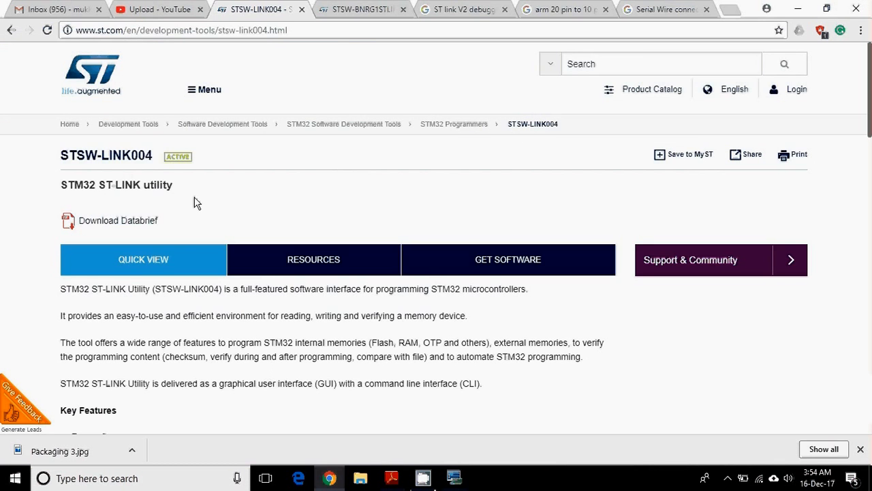
Step: Scroll past Key Features and Resources to the Get Software table listing version 4.1.0
scroll("down", 3)
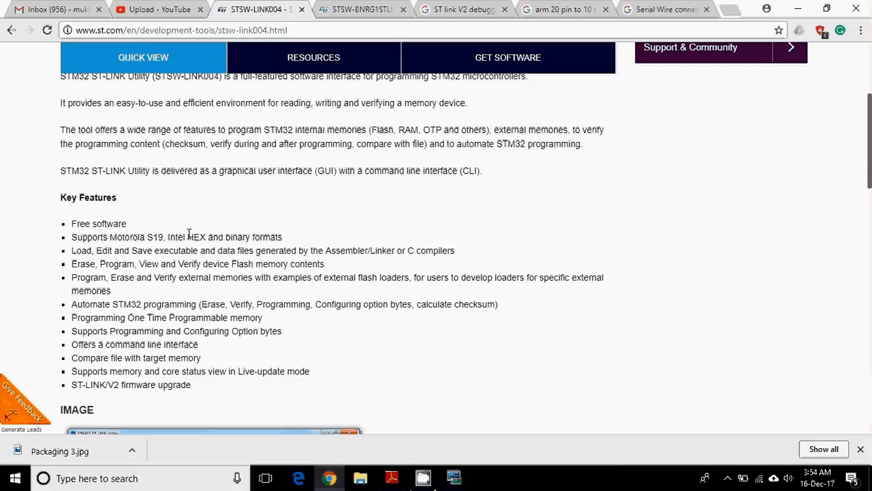
mouse_move(284, 238)
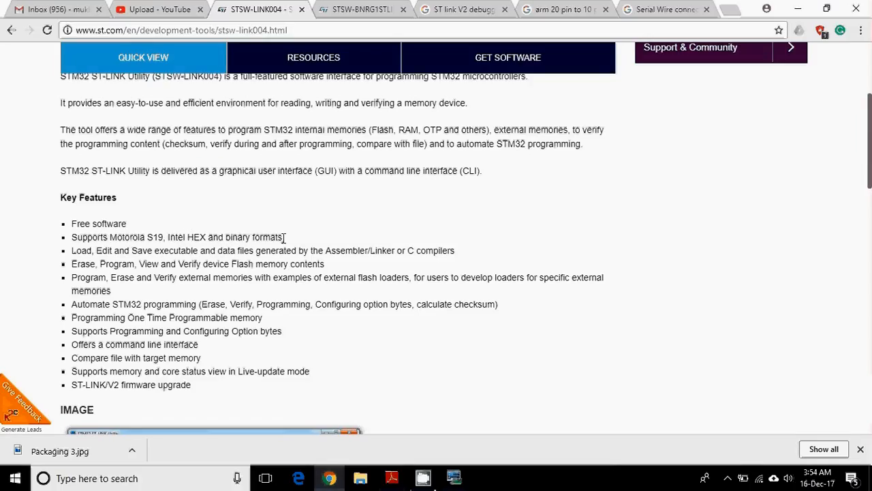
mouse_move(370, 262)
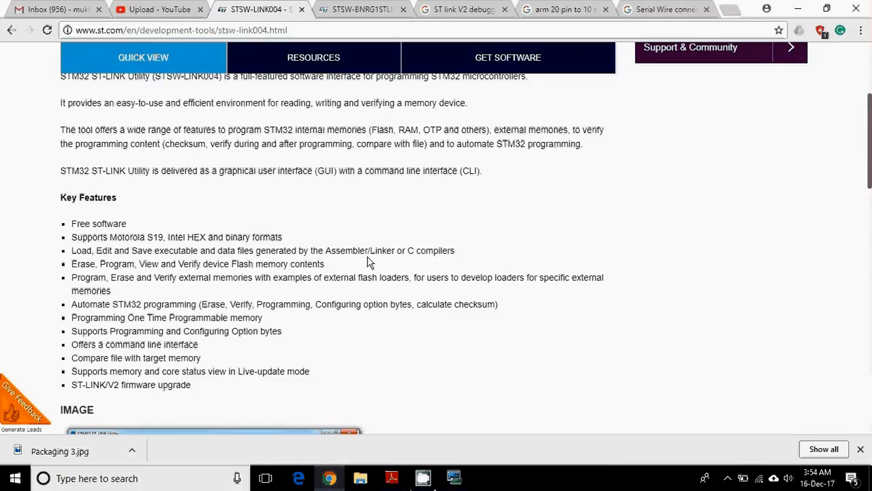
scroll("down", 3)
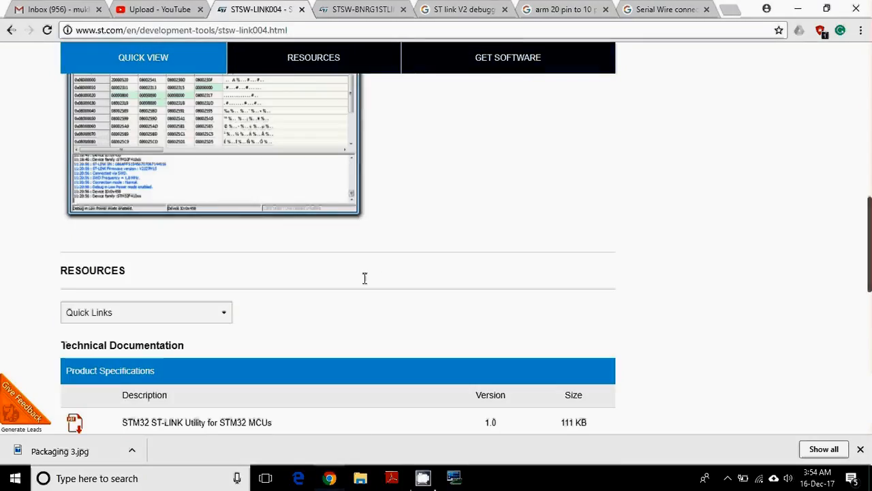
scroll("down", 3)
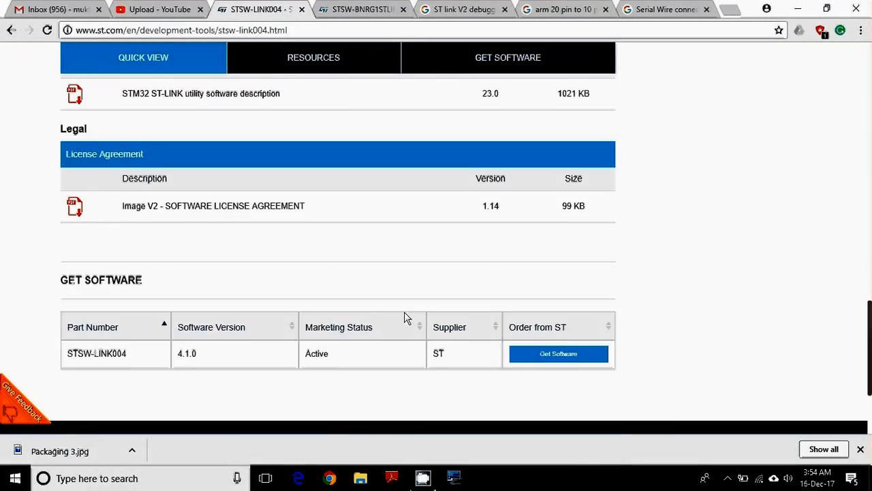
scroll("down", 3)
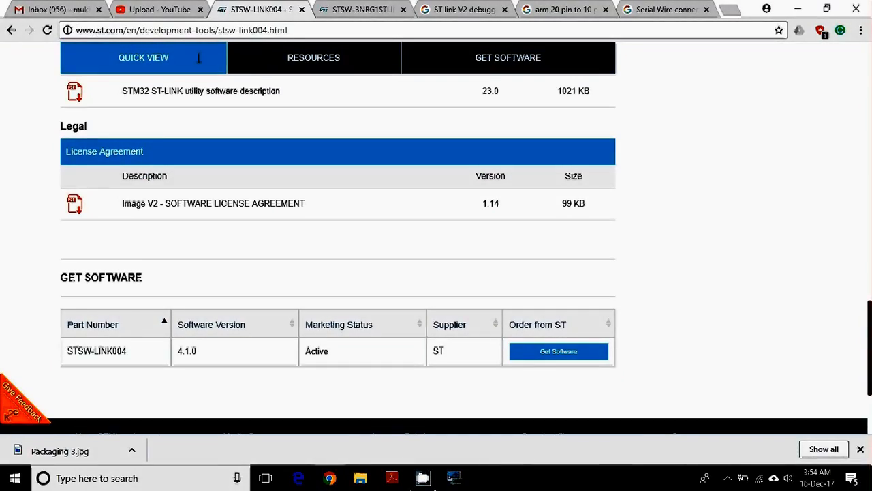
mouse_move(501, 337)
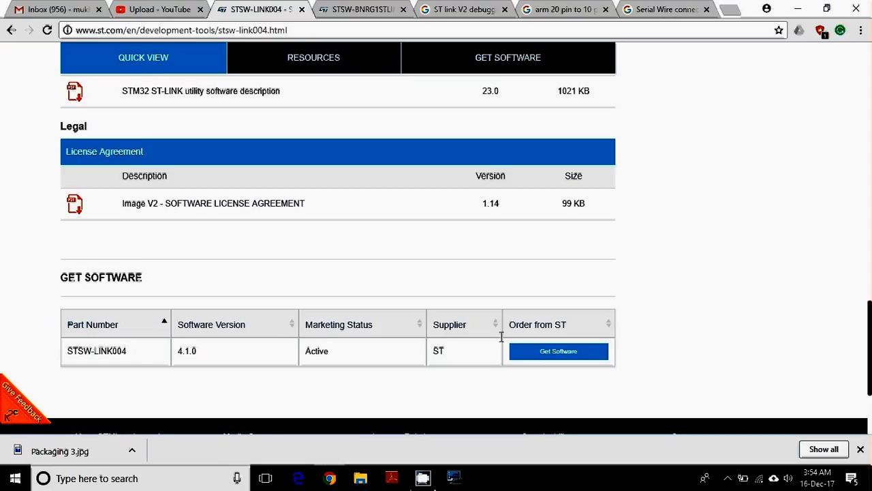
mouse_move(465, 9)
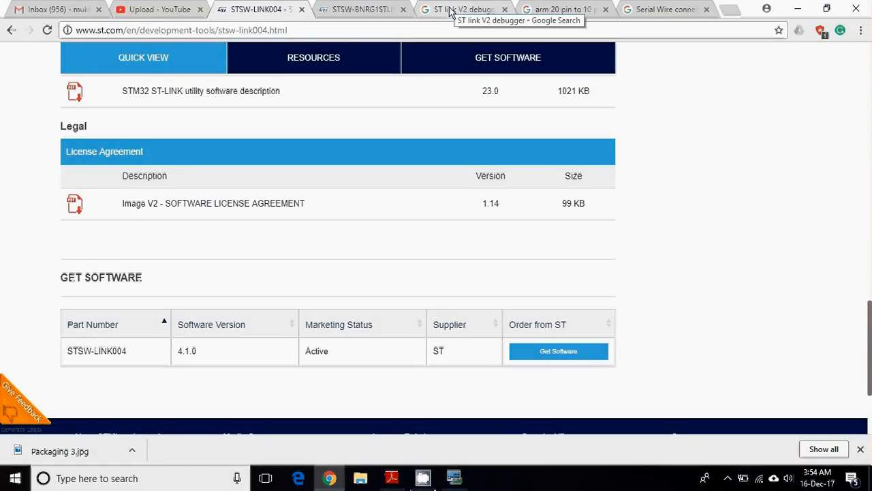
Step: Switch to the 'ST link V2 debugger' Google Images results to compare adapter photos
left_click(463, 9)
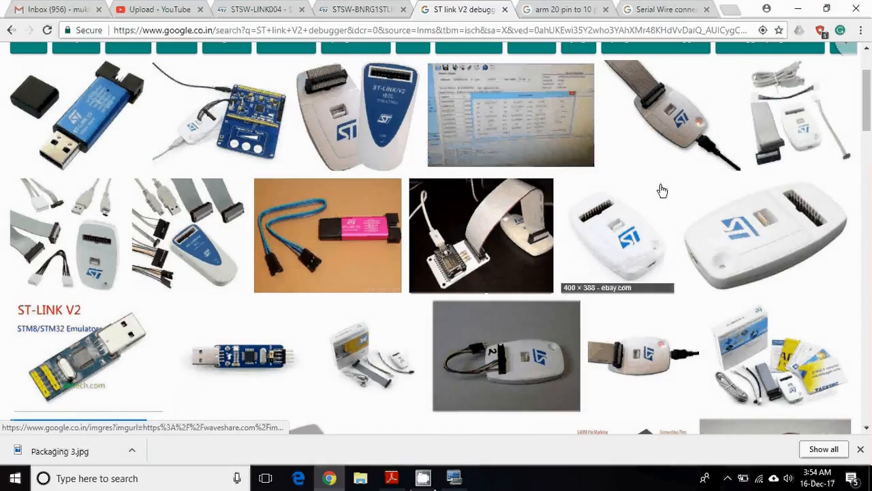
mouse_move(643, 218)
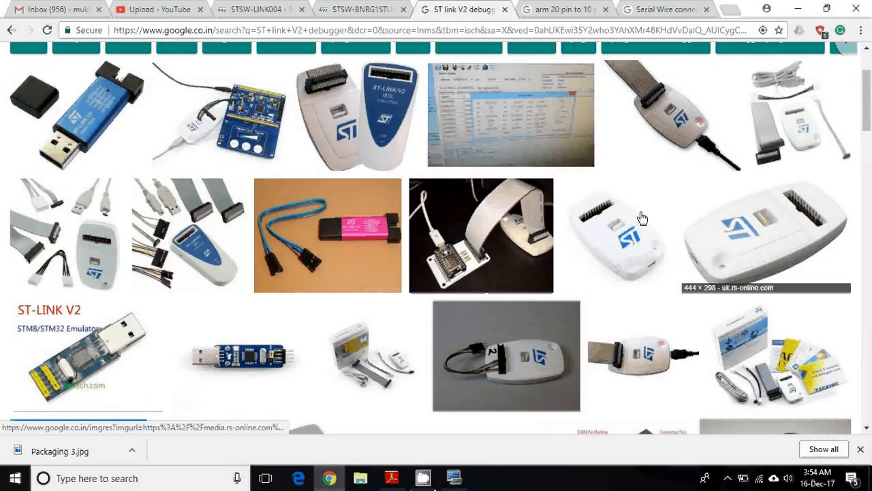
mouse_move(633, 240)
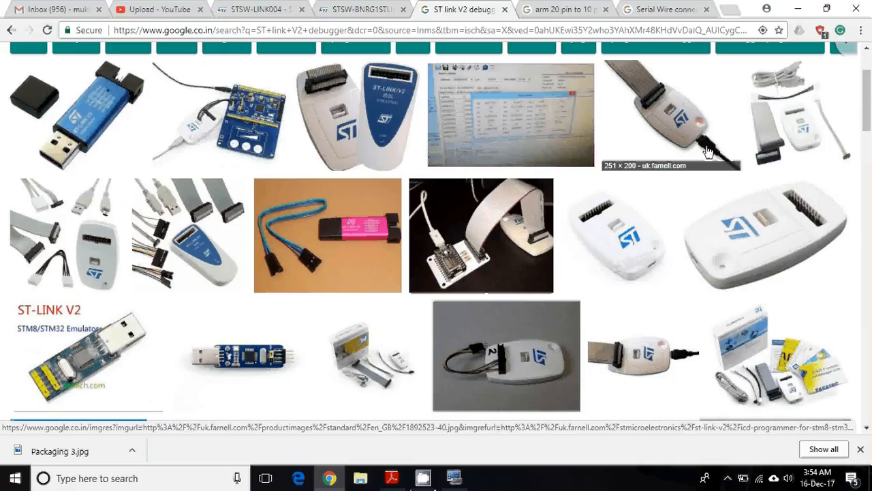
mouse_move(723, 163)
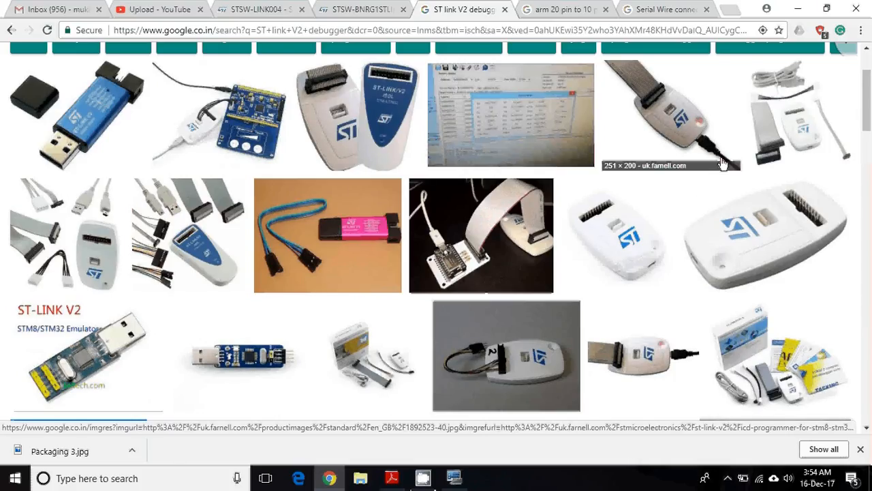
mouse_move(667, 149)
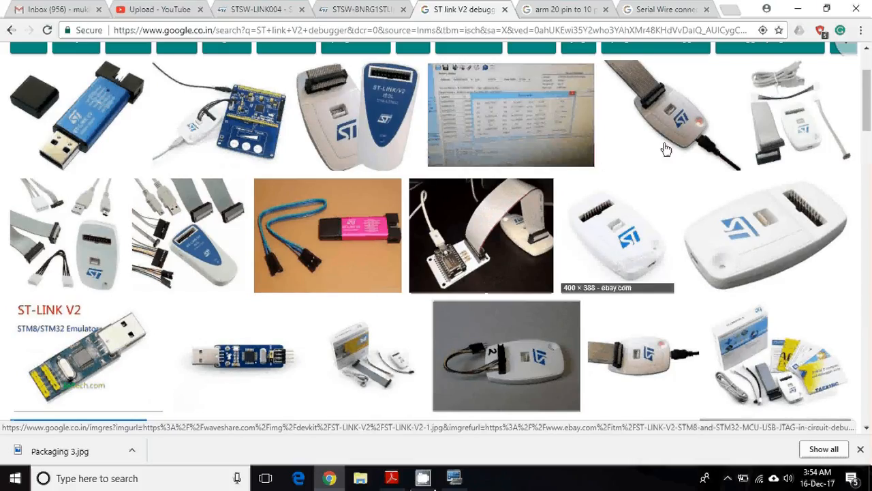
mouse_move(723, 191)
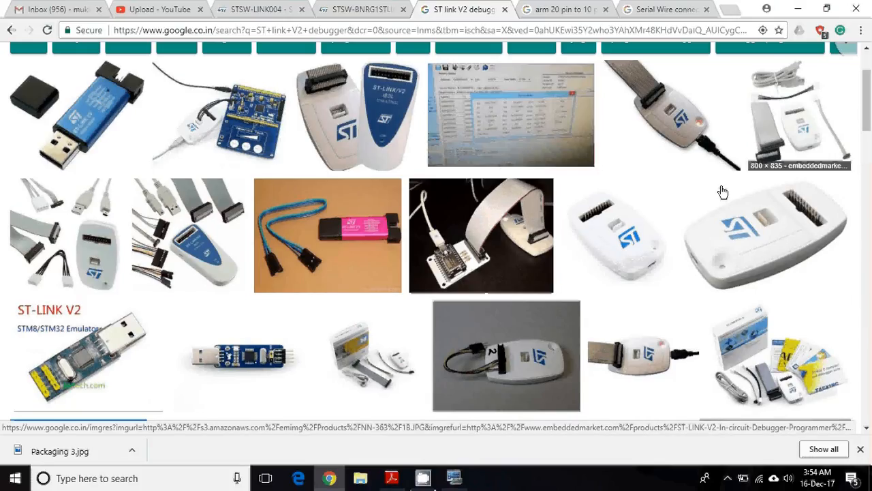
mouse_move(730, 229)
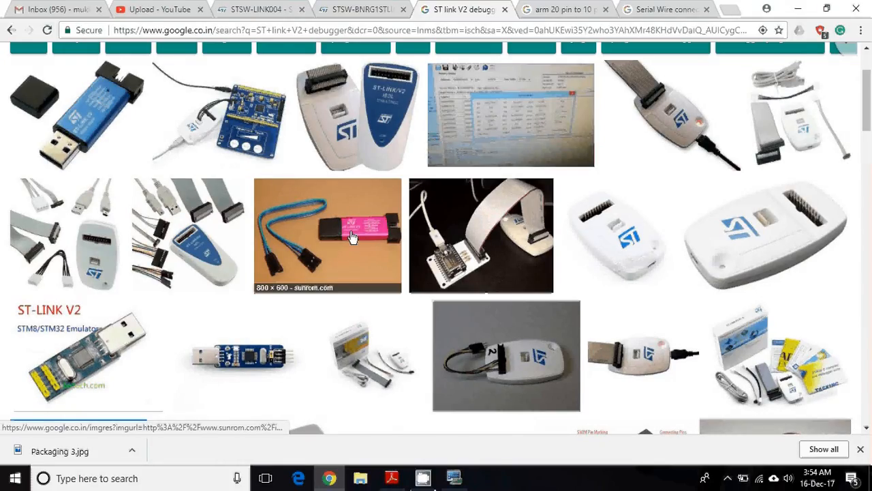
mouse_move(603, 228)
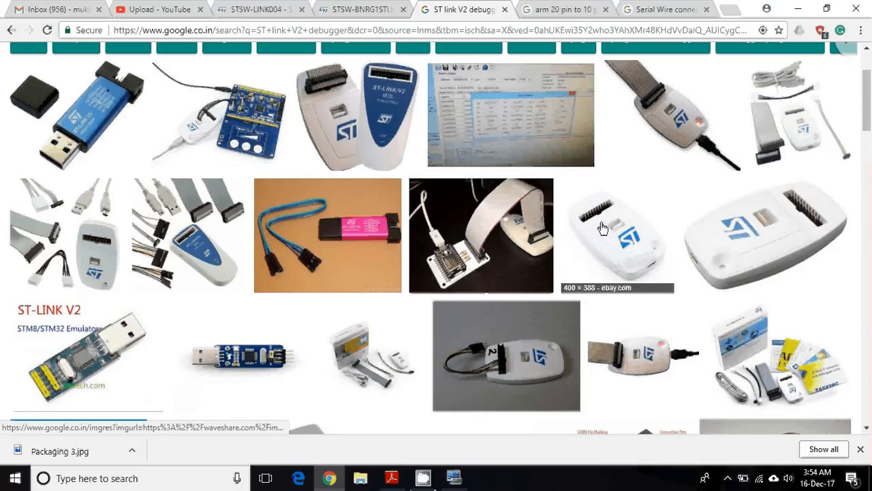
mouse_move(627, 266)
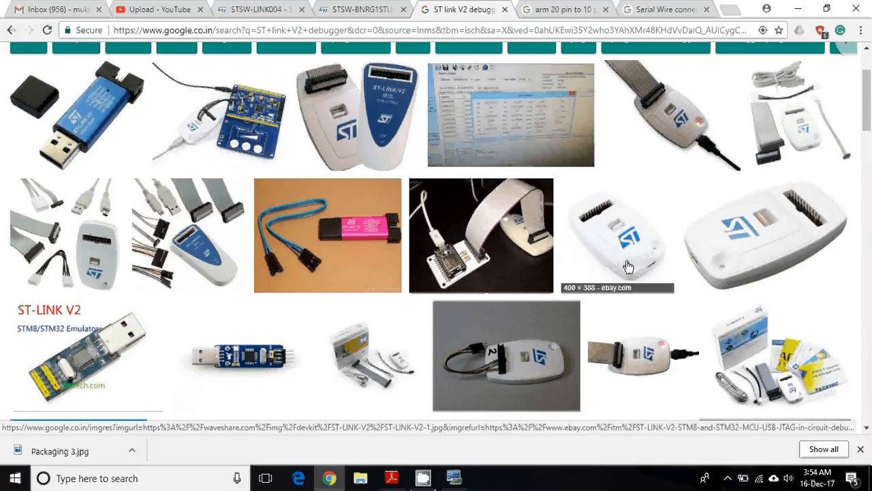
mouse_move(106, 109)
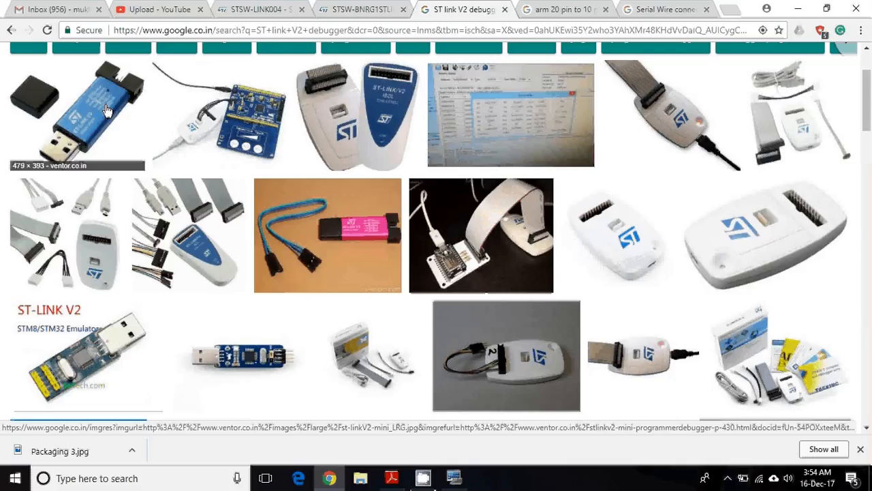
mouse_move(98, 122)
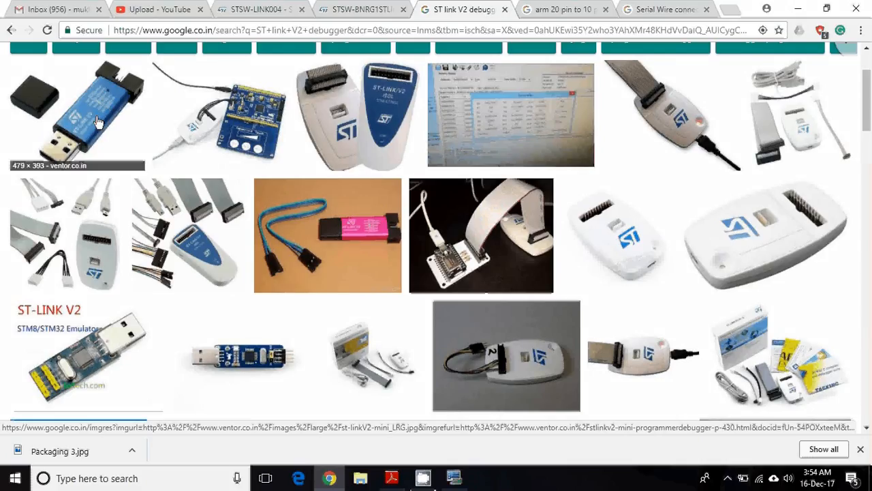
mouse_move(378, 100)
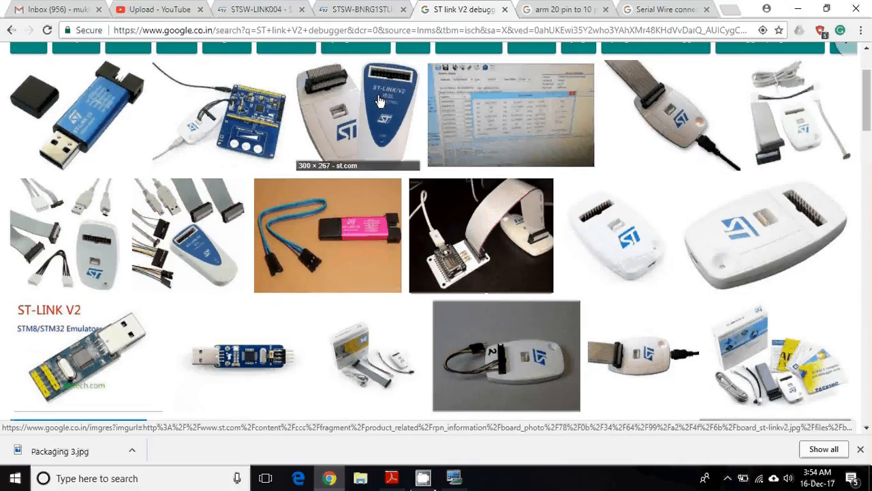
mouse_move(391, 104)
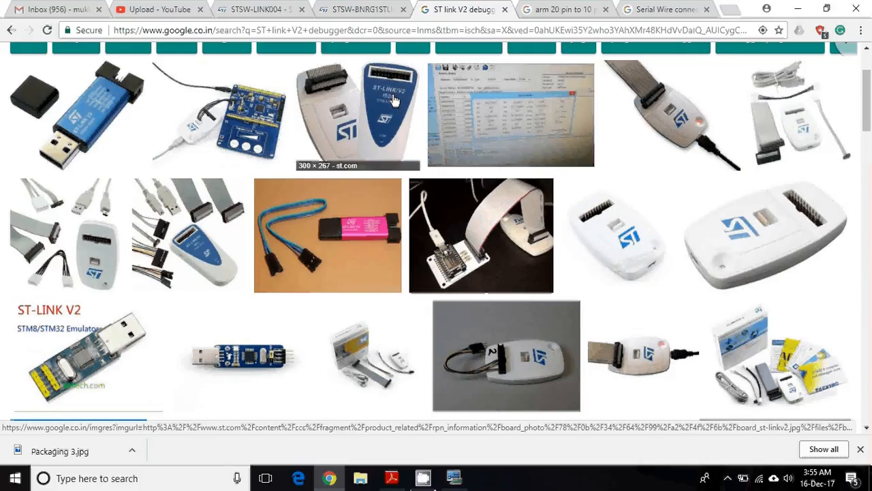
mouse_move(382, 99)
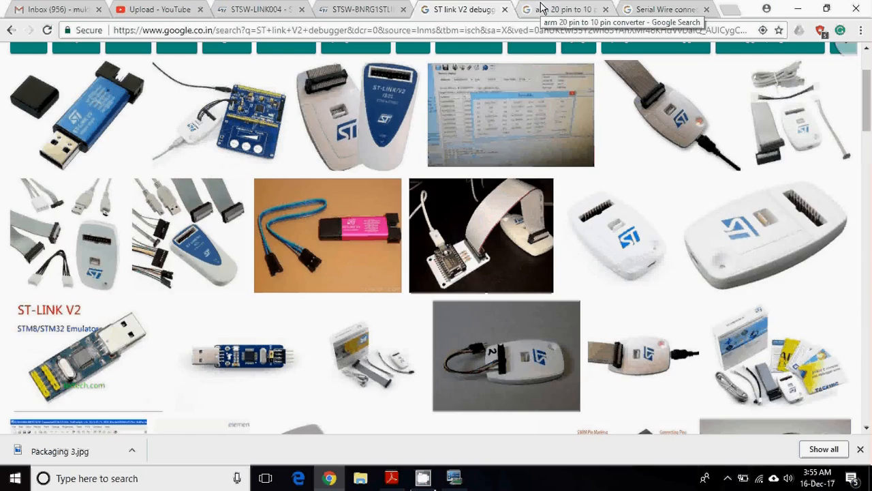
Step: Browse the ARM 20-pin to 10-pin converter images, then return to the ST link V2 debugger results
left_click(565, 9)
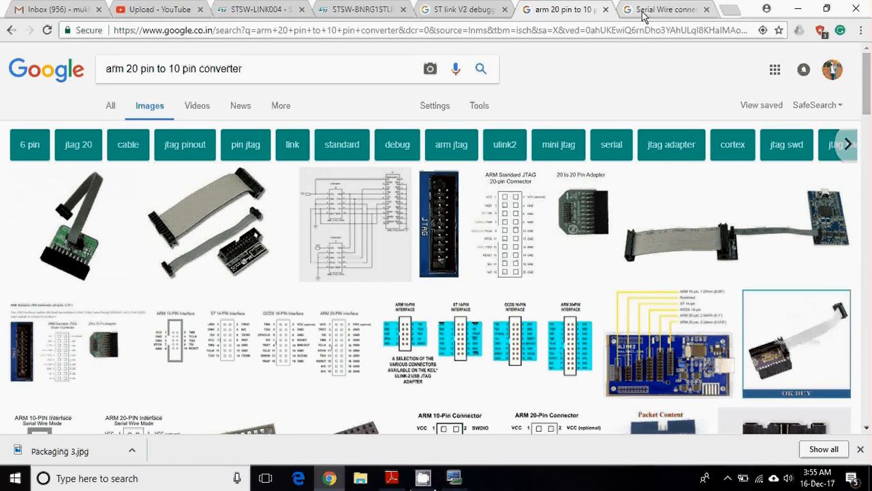
mouse_move(661, 8)
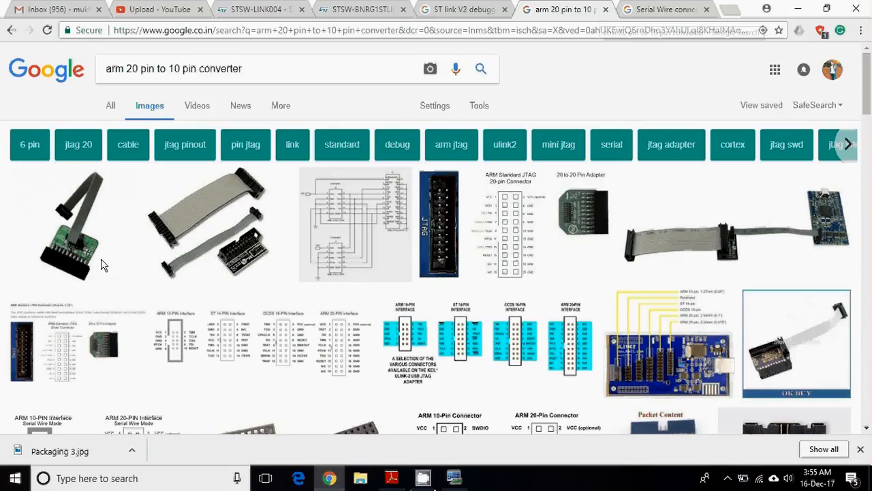
mouse_move(68, 245)
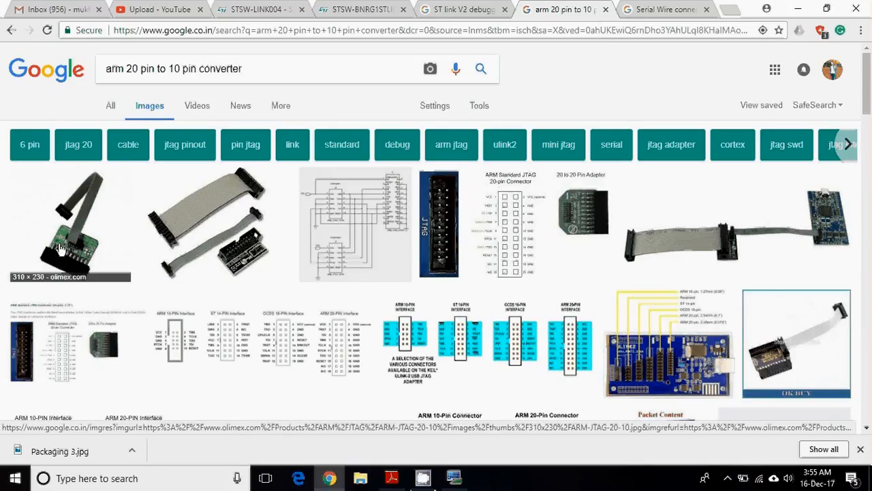
mouse_move(97, 213)
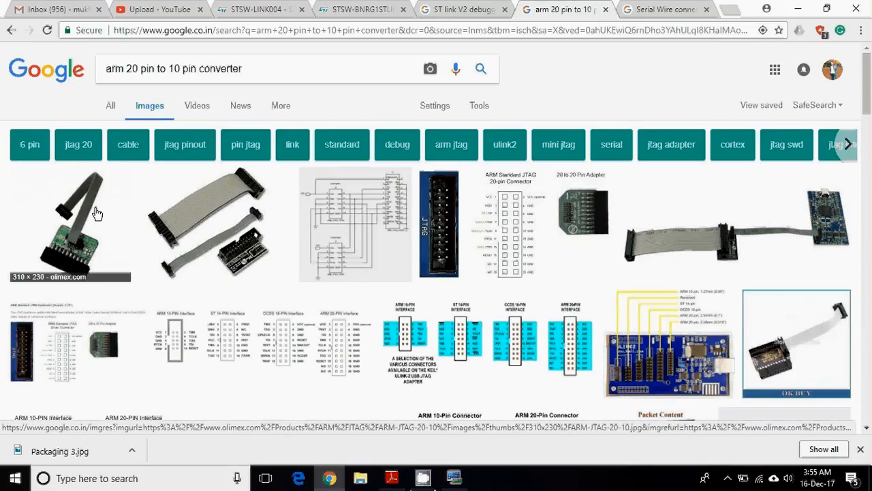
mouse_move(58, 265)
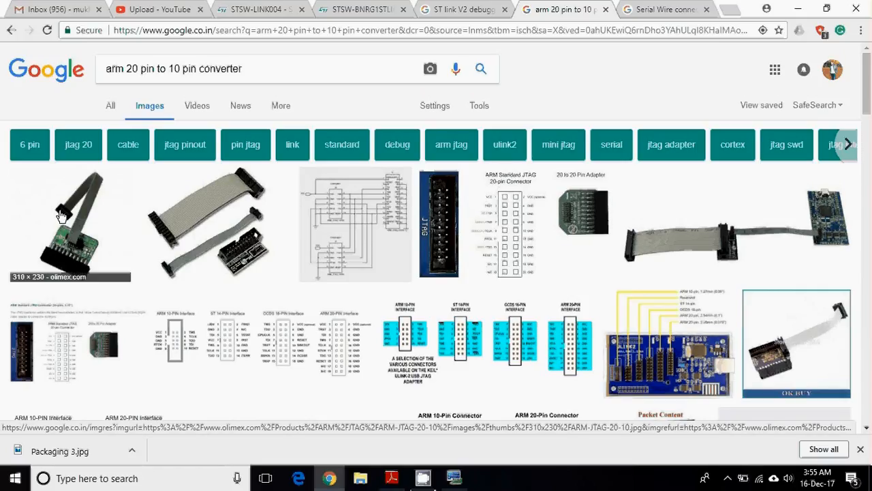
mouse_move(55, 252)
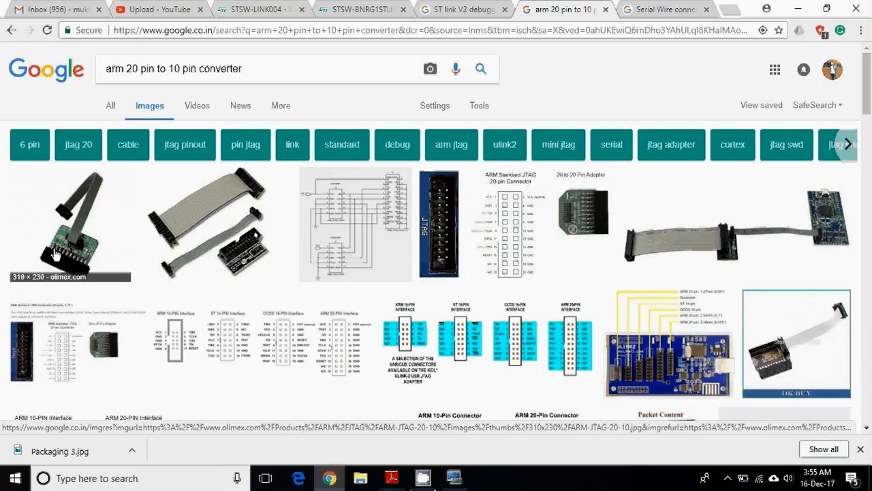
mouse_move(90, 258)
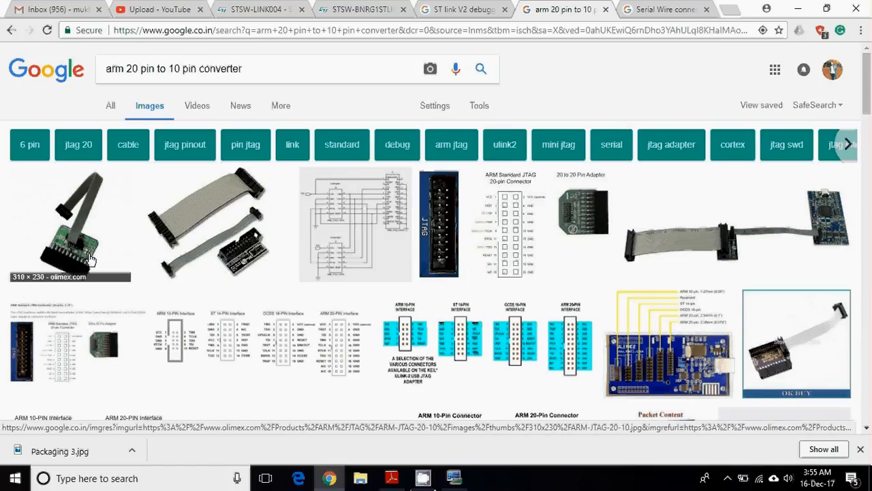
mouse_move(73, 264)
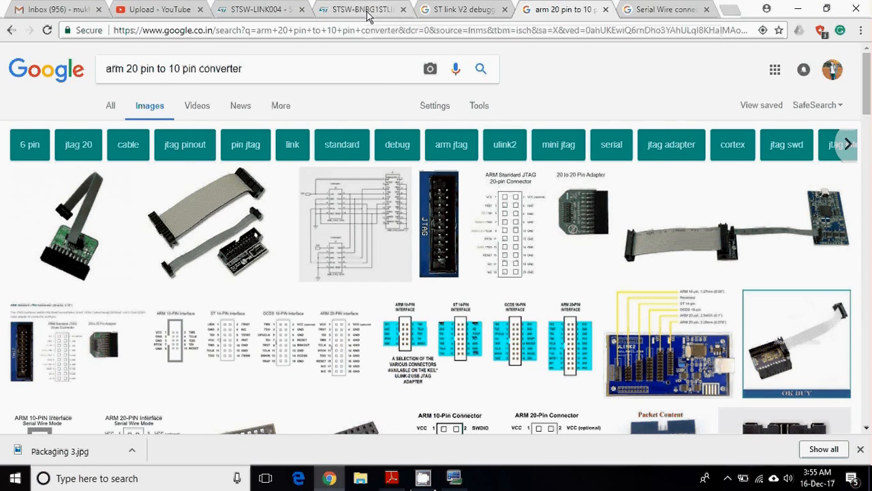
left_click(463, 9)
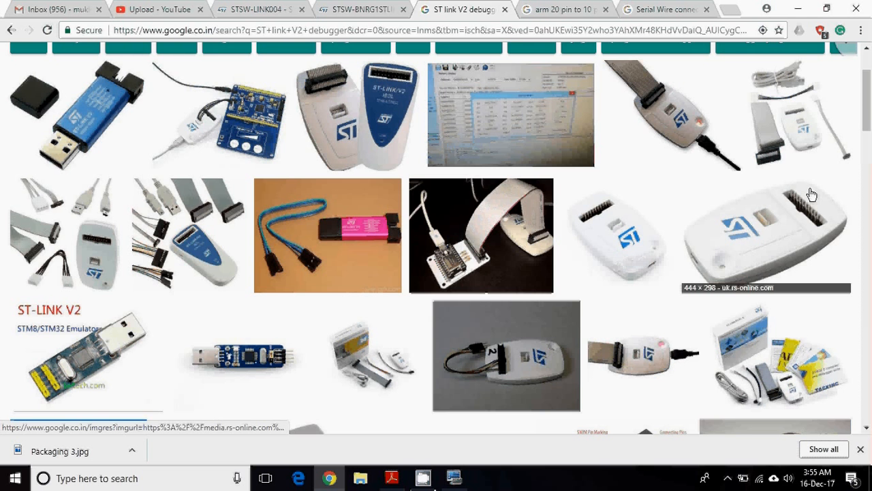
mouse_move(800, 198)
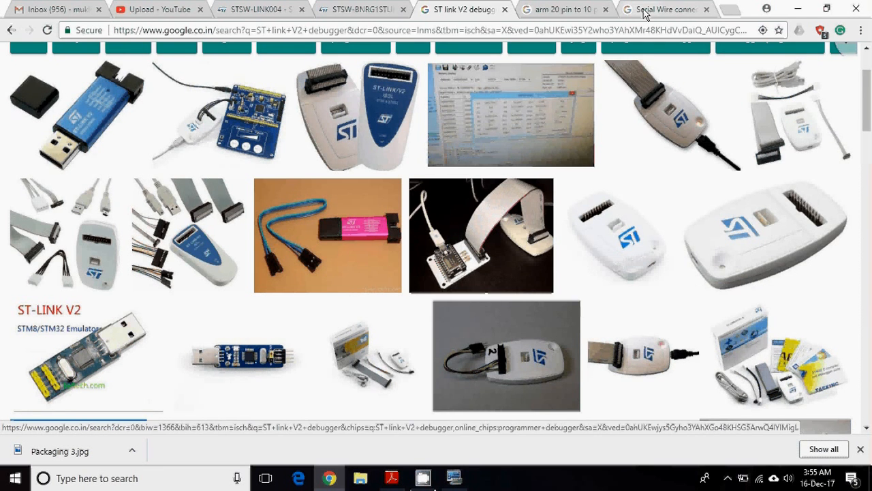
Step: Review Serial Wire connection images, then view the ERD_V1.05 MCU schematic in Adobe Reader
left_click(661, 9)
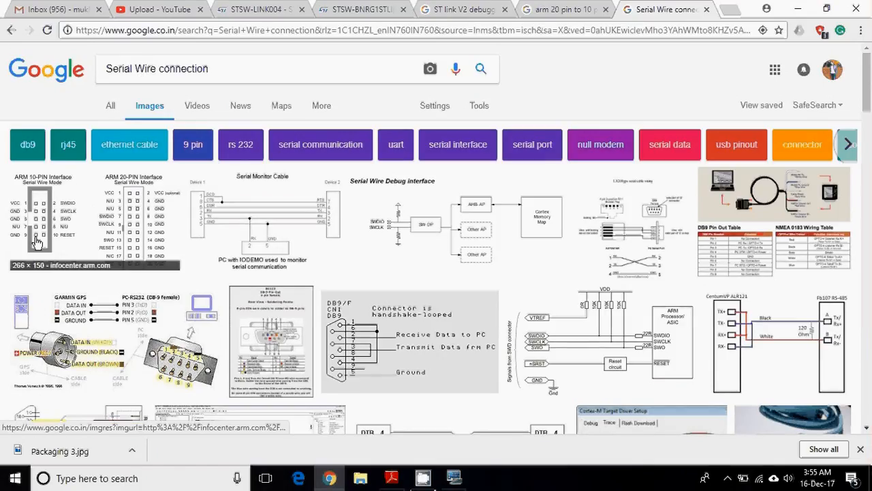
mouse_move(14, 207)
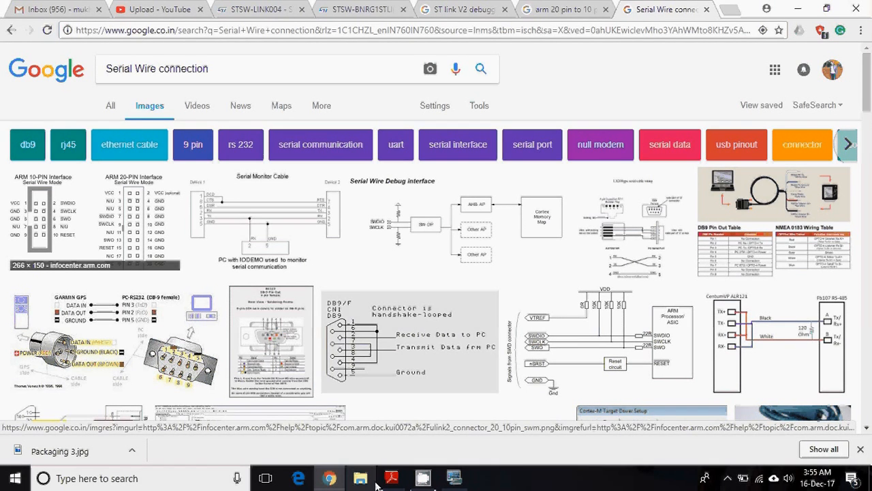
left_click(390, 478)
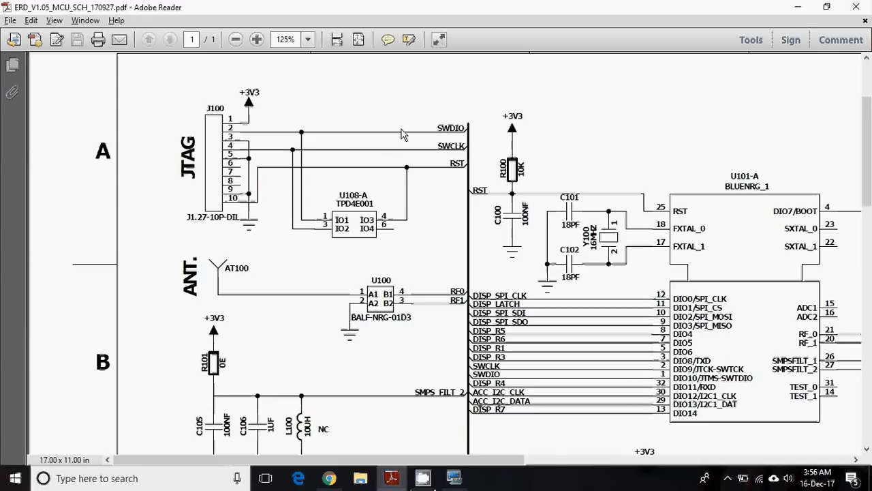
mouse_move(308, 149)
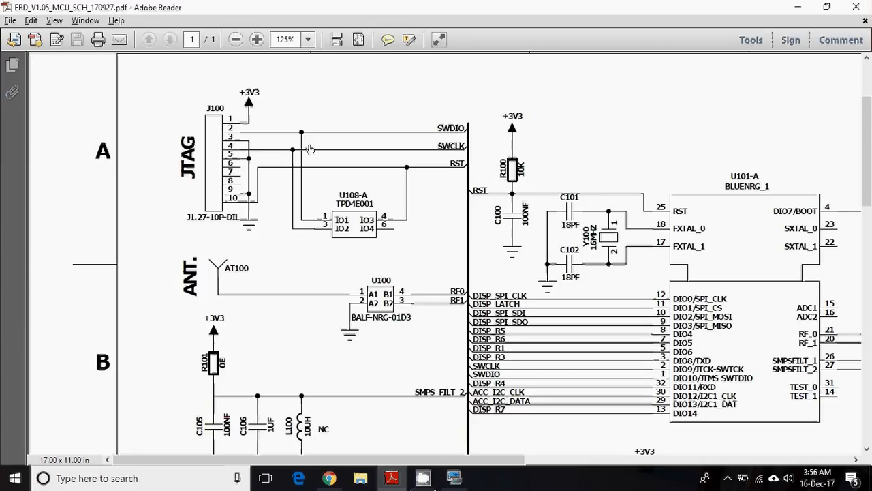
mouse_move(280, 109)
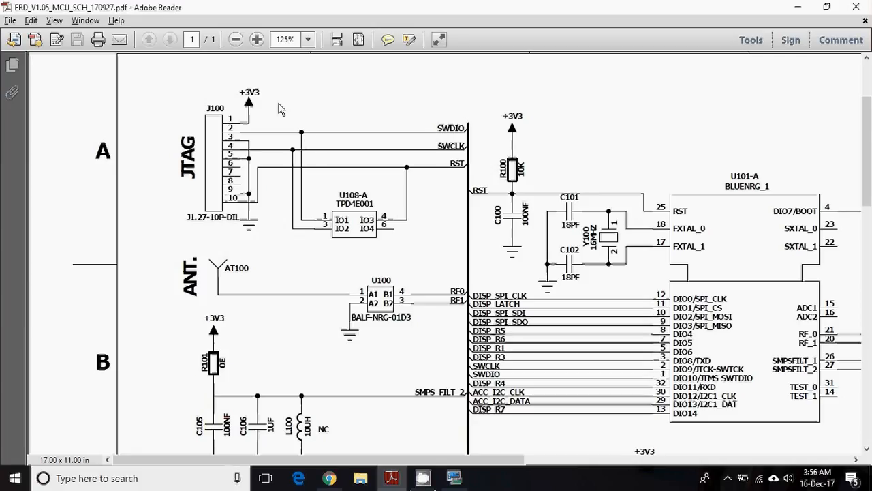
mouse_move(454, 143)
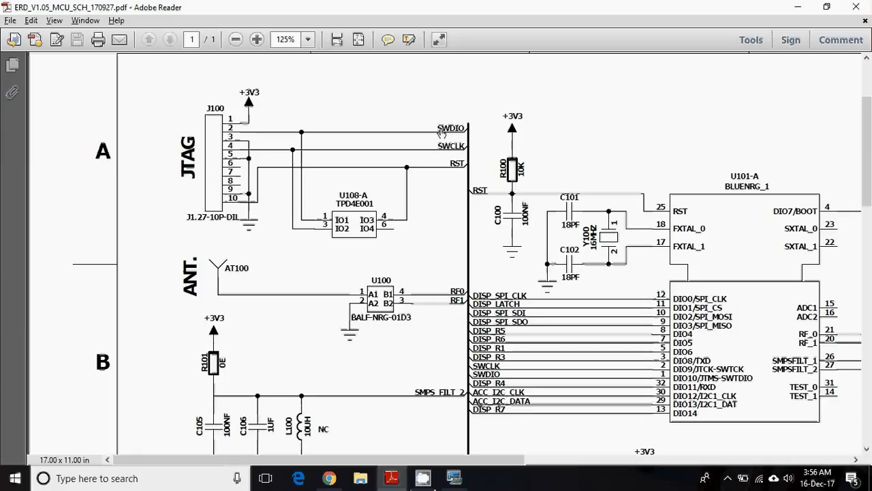
mouse_move(464, 133)
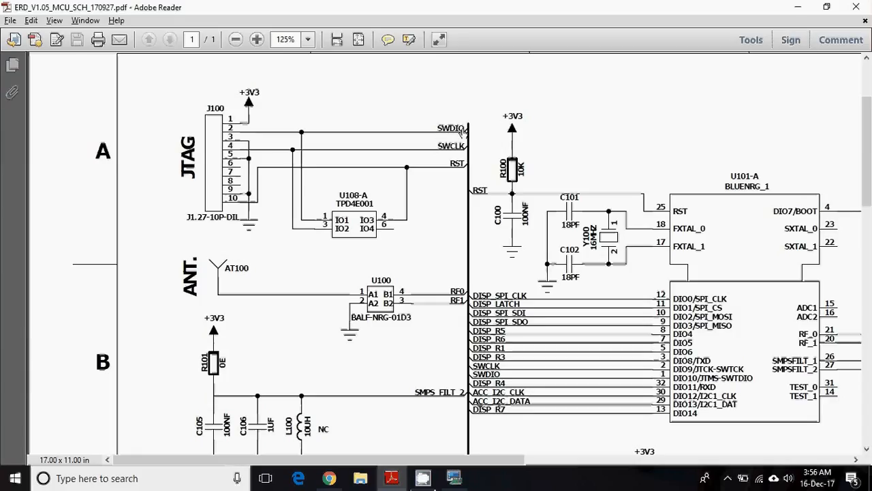
mouse_move(443, 150)
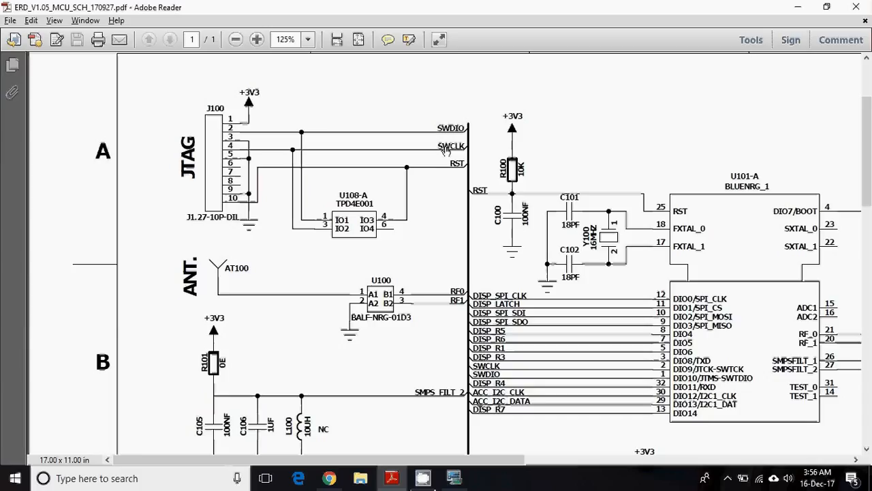
mouse_move(455, 168)
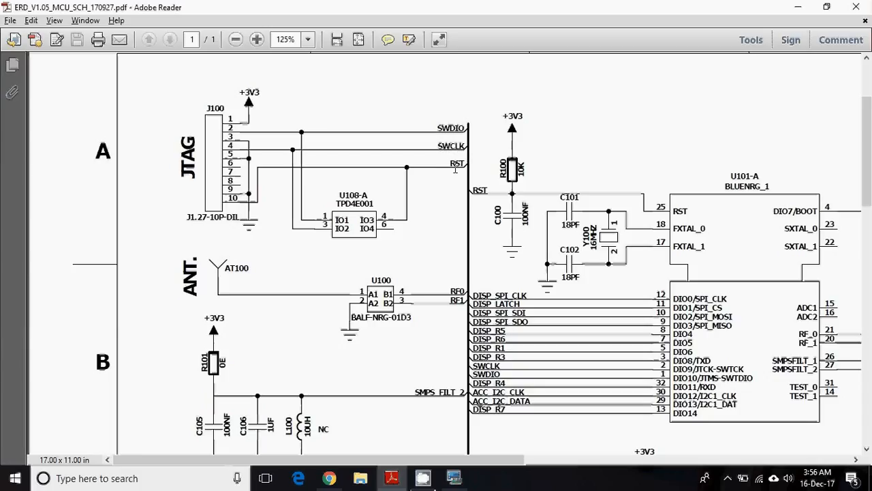
mouse_move(739, 267)
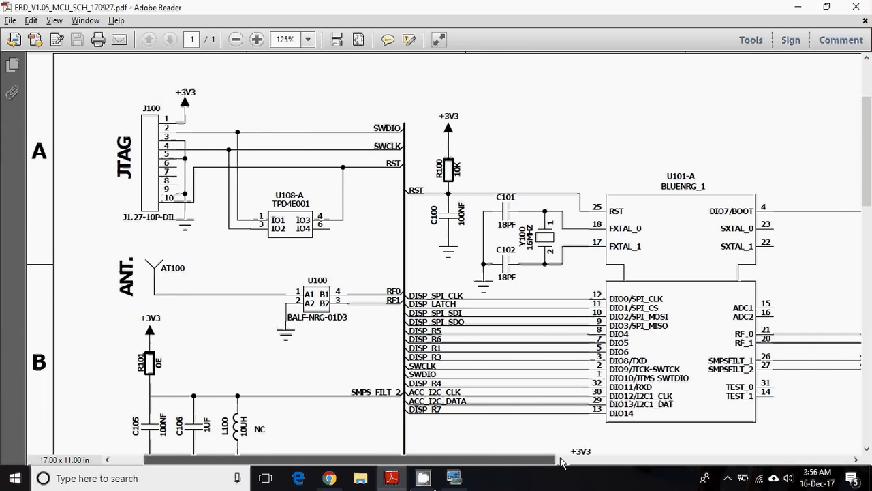
scroll("right", 3)
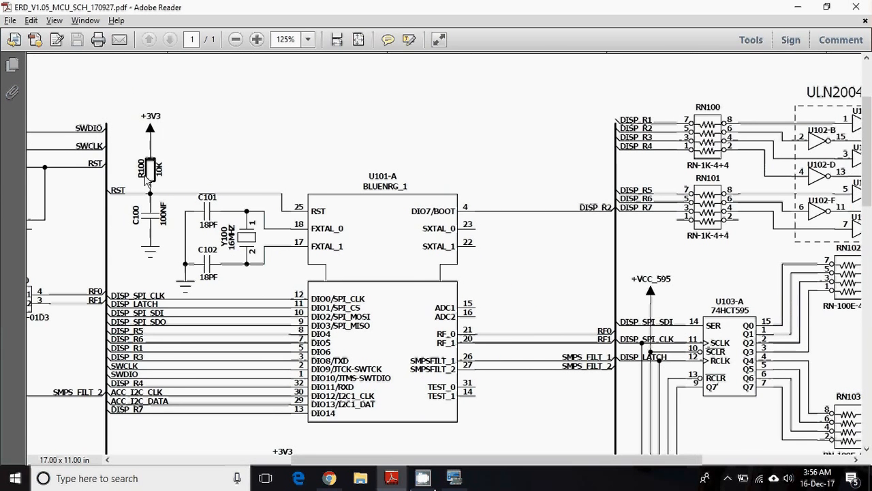
mouse_move(296, 268)
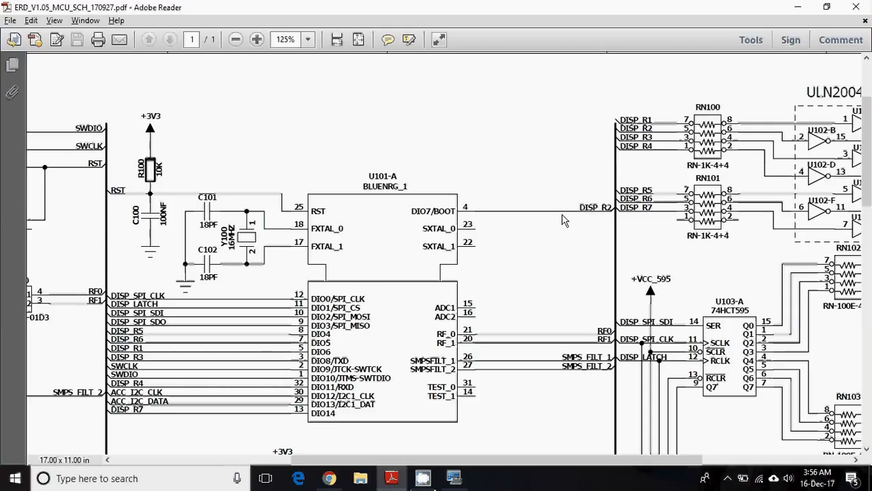
mouse_move(472, 216)
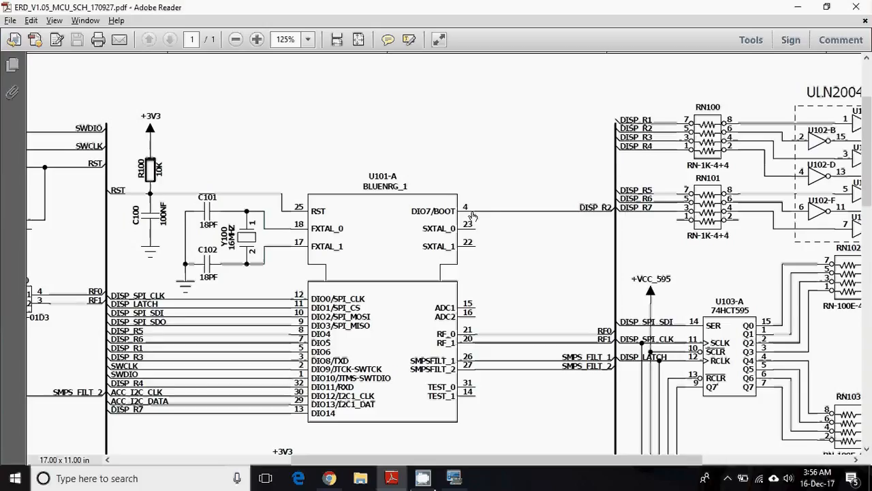
mouse_move(470, 216)
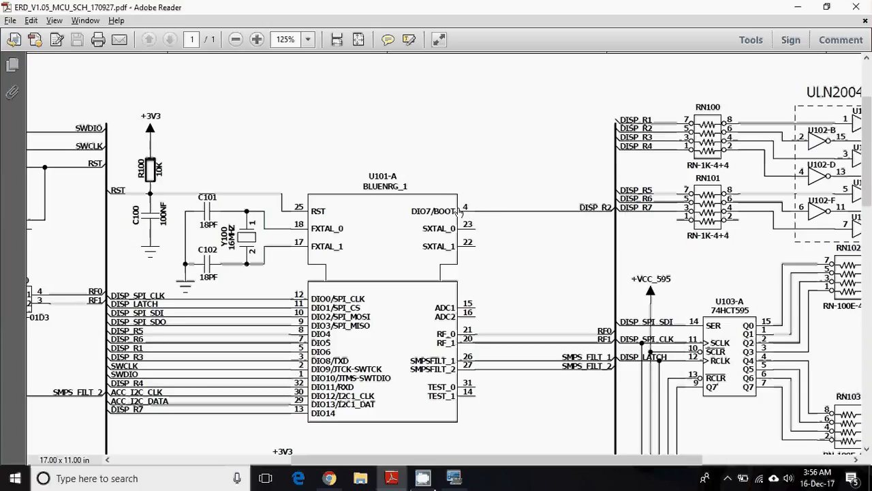
mouse_move(517, 219)
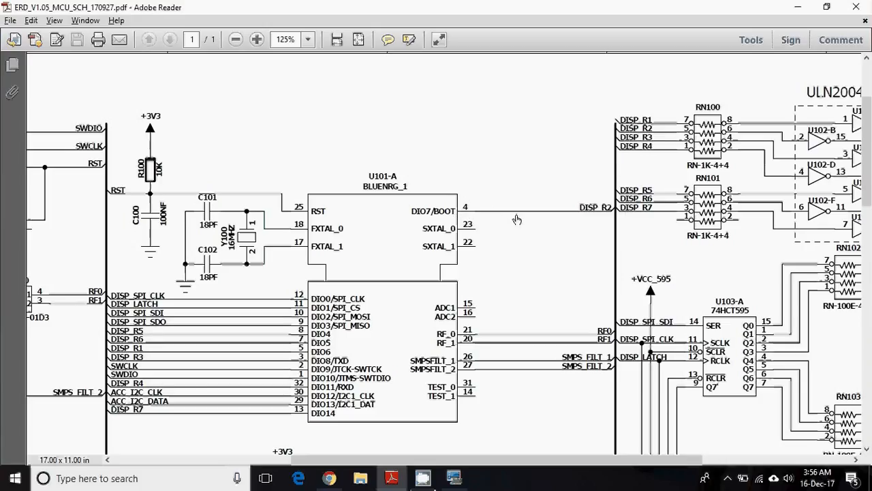
mouse_move(586, 214)
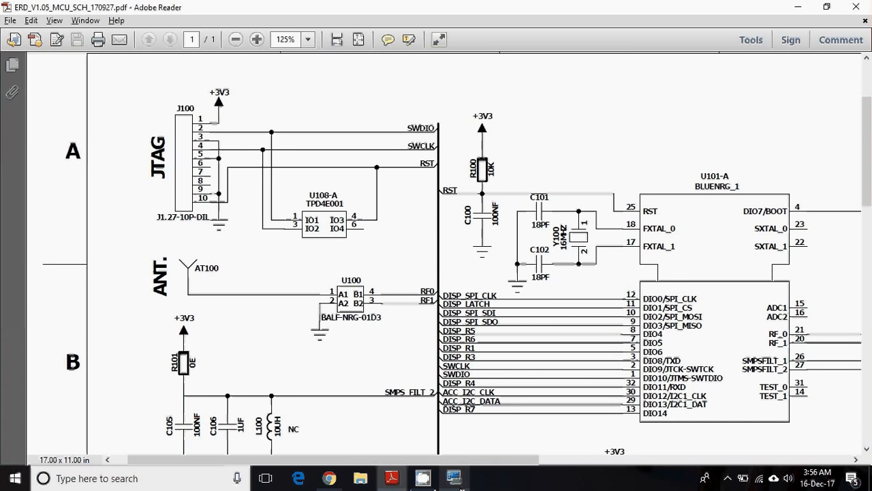
mouse_move(454, 477)
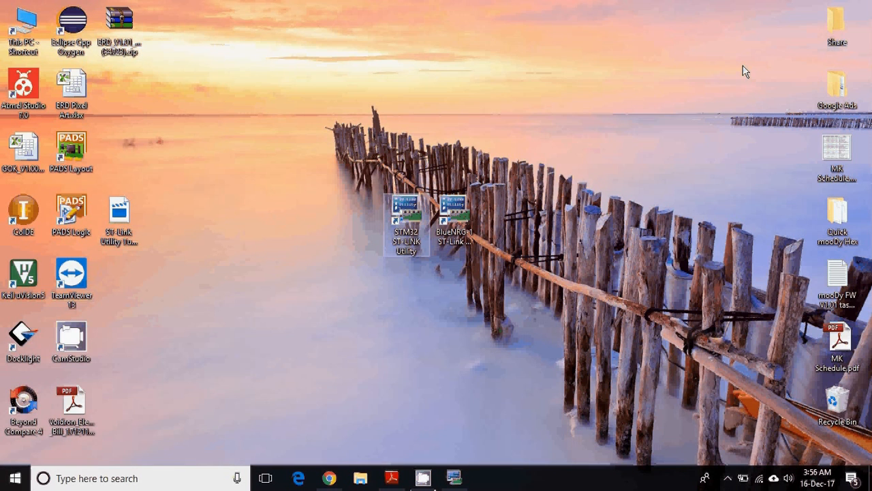
mouse_move(454, 252)
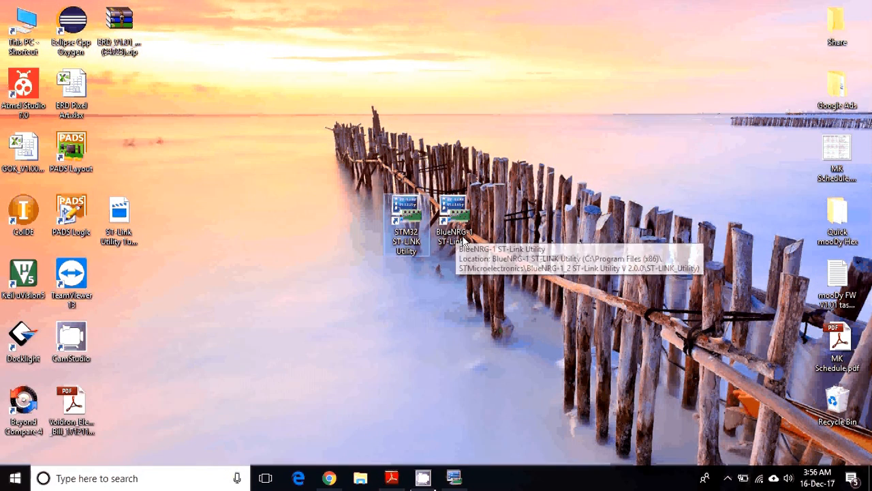
mouse_move(443, 303)
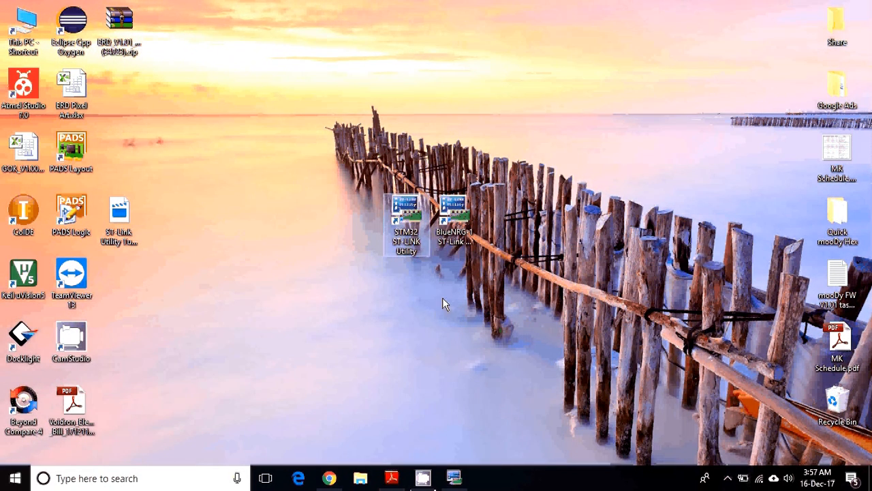
mouse_move(437, 263)
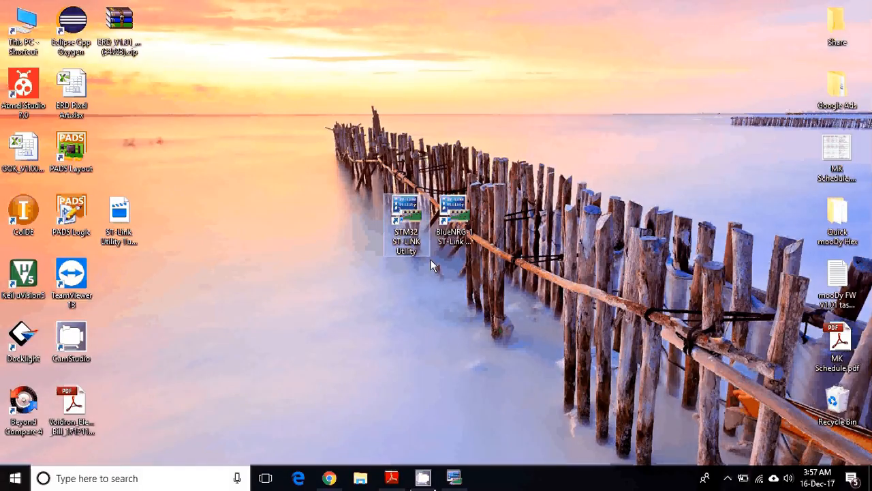
mouse_move(407, 219)
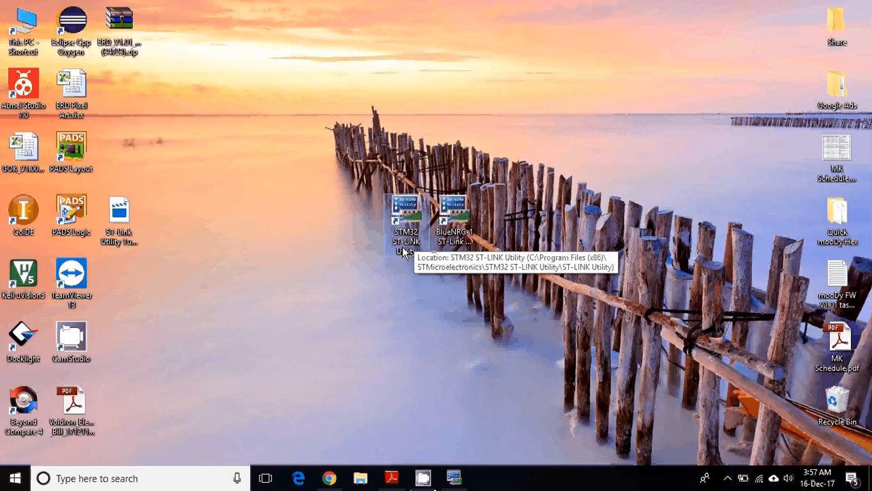
mouse_move(455, 242)
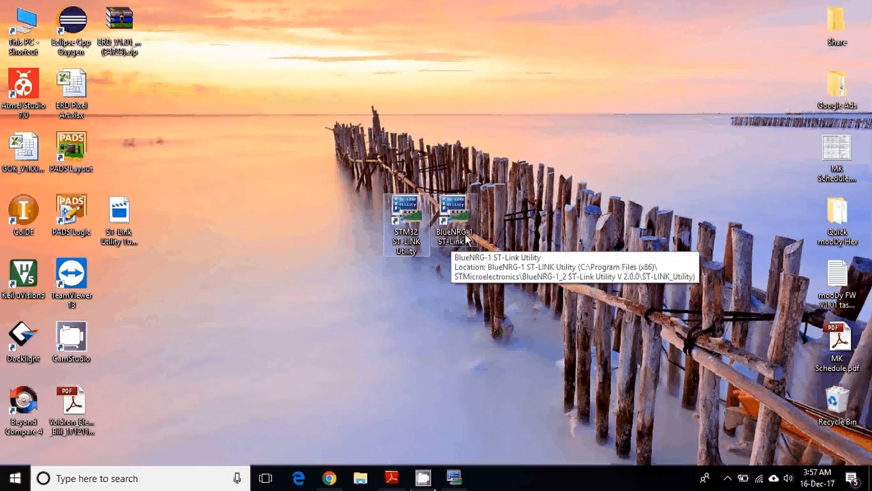
mouse_move(457, 215)
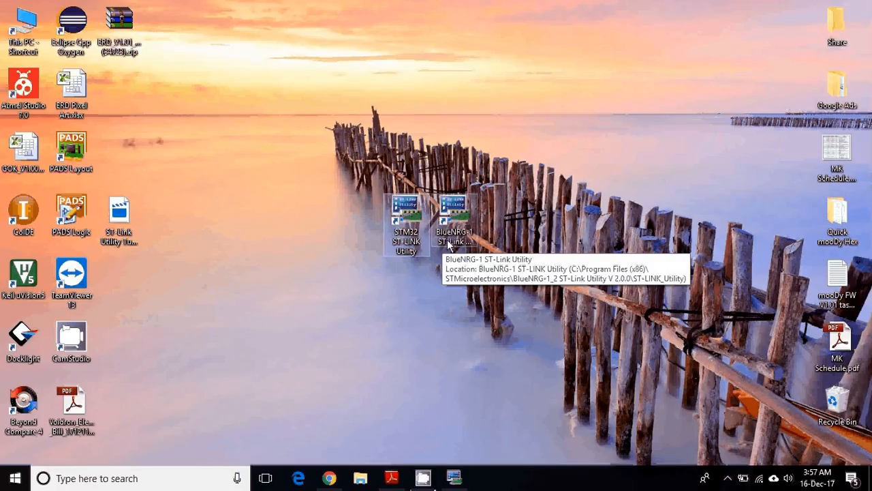
mouse_move(291, 323)
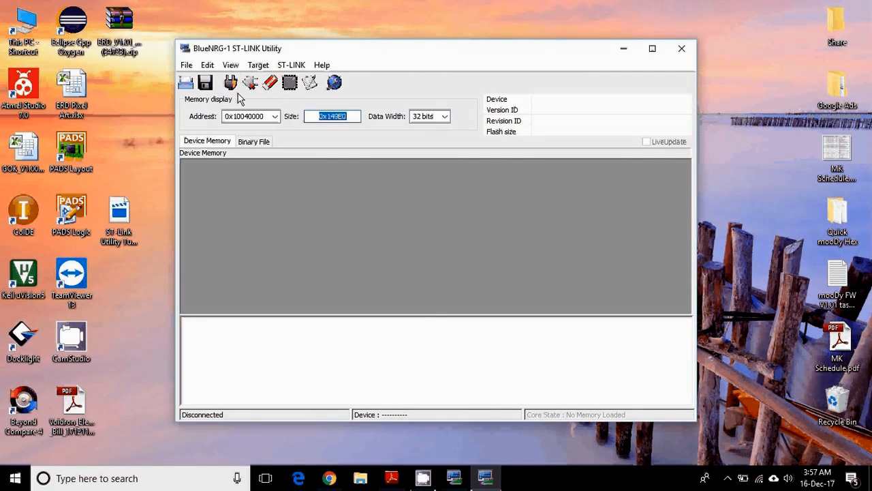
mouse_move(230, 81)
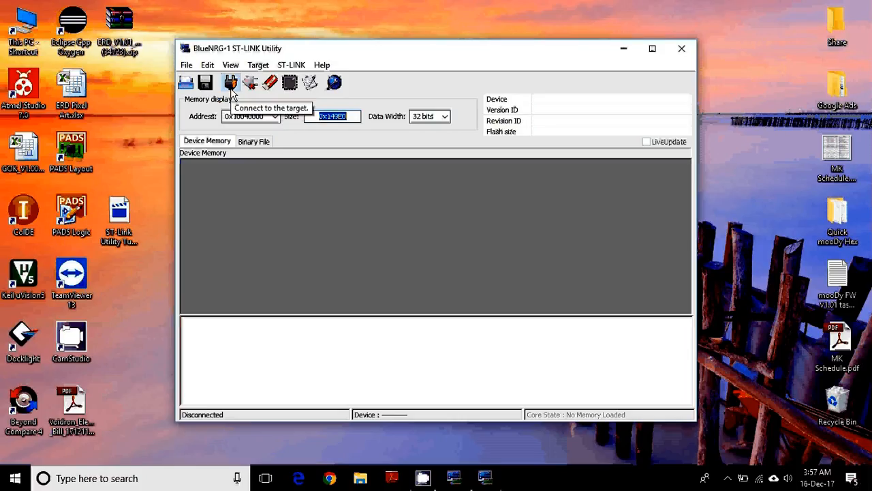
mouse_move(212, 99)
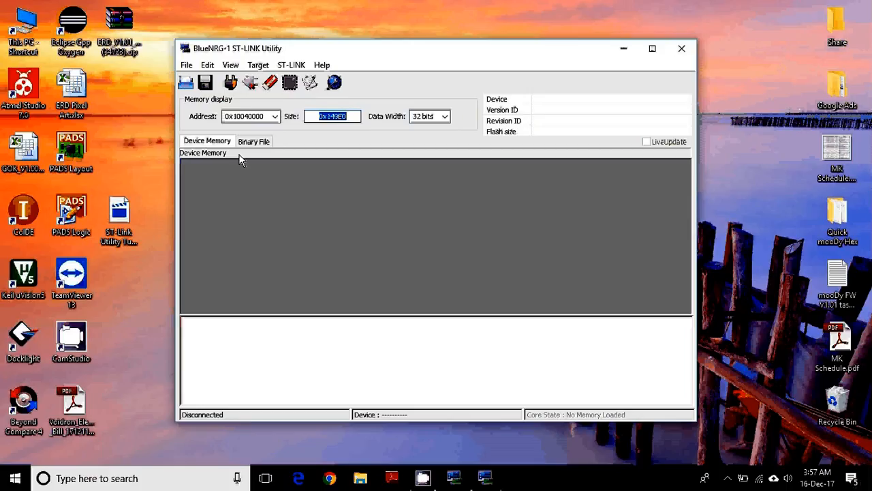
mouse_move(131, 373)
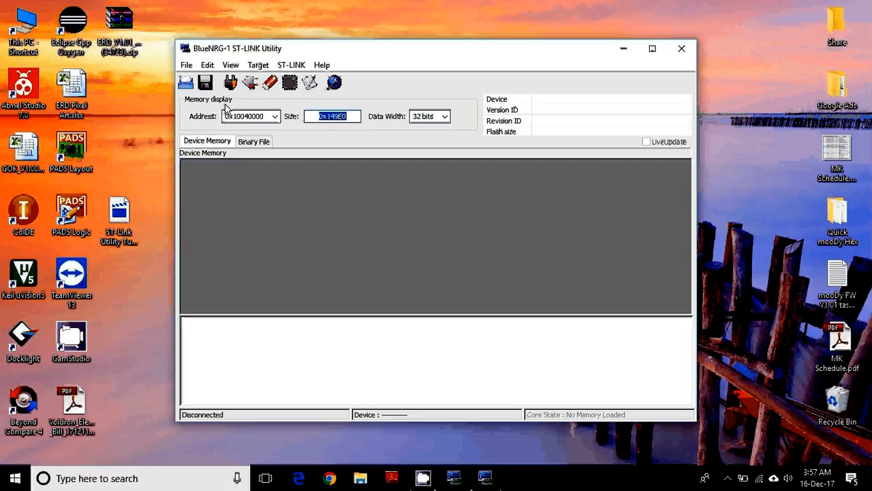
mouse_move(230, 82)
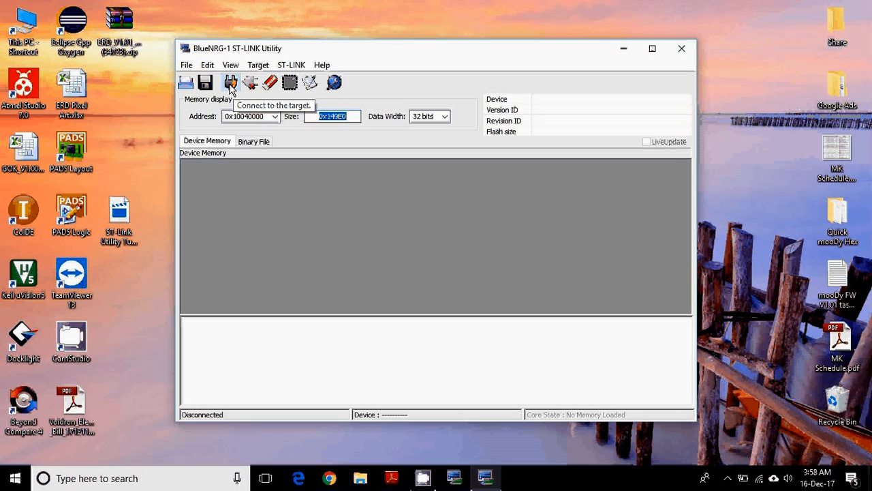
Step: Connect to the BlueNRG-1 target, showing 160KBytes of FFFFFFFF flash and an outdated-firmware warning
left_click(230, 82)
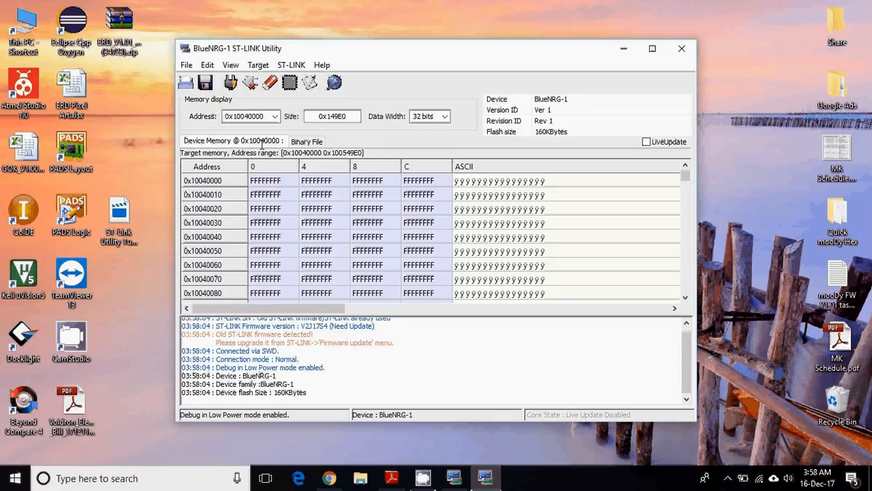
mouse_move(286, 266)
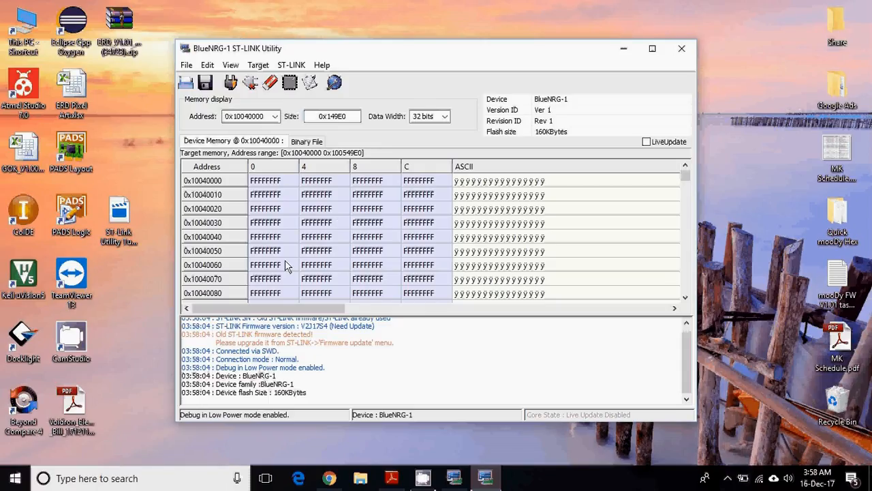
mouse_move(373, 247)
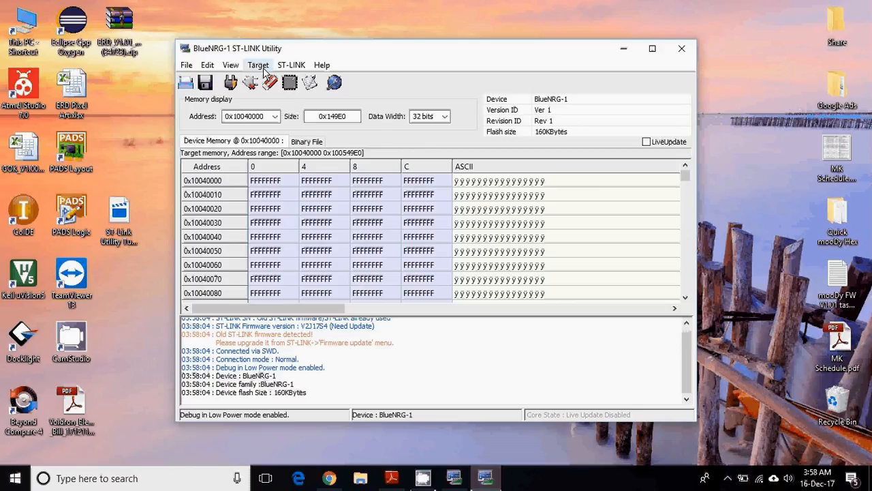
Step: Run Erase Chip from the Target menu and confirm the full flash erase
left_click(258, 65)
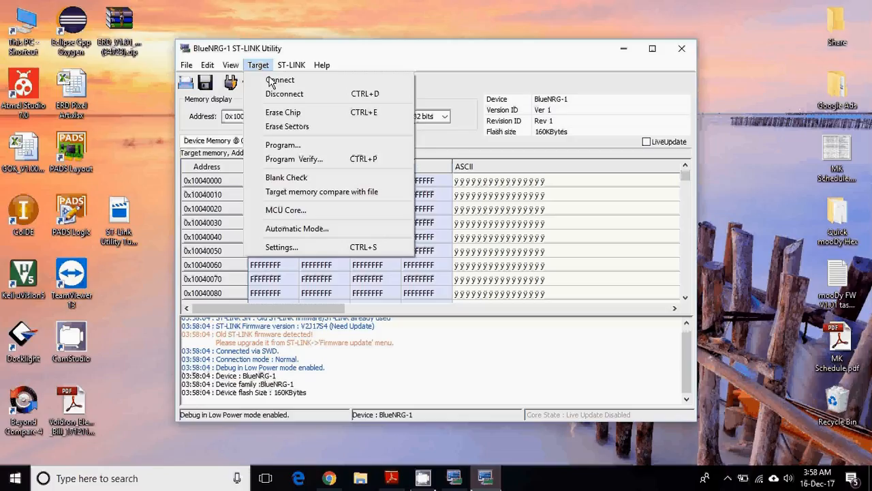
mouse_move(291, 113)
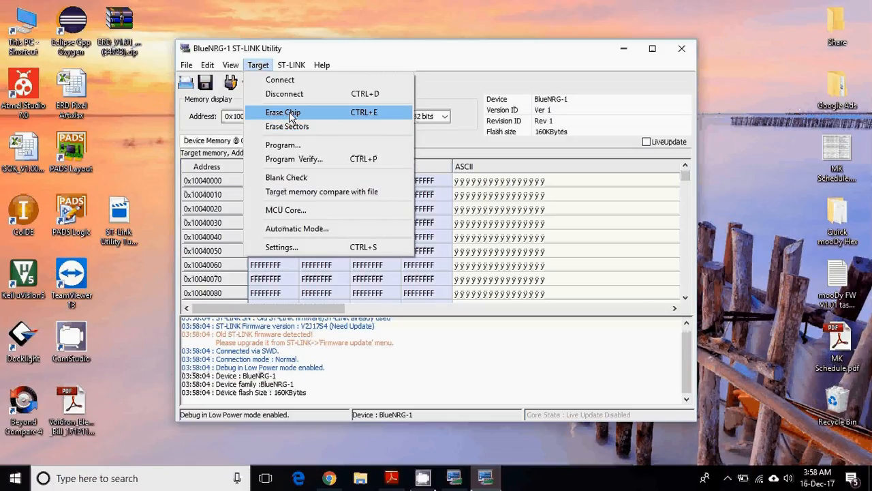
left_click(283, 112)
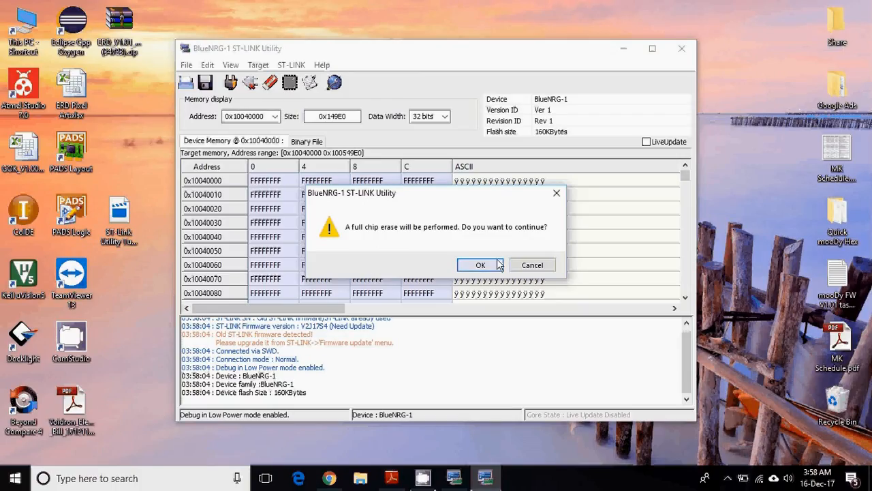
left_click(480, 264)
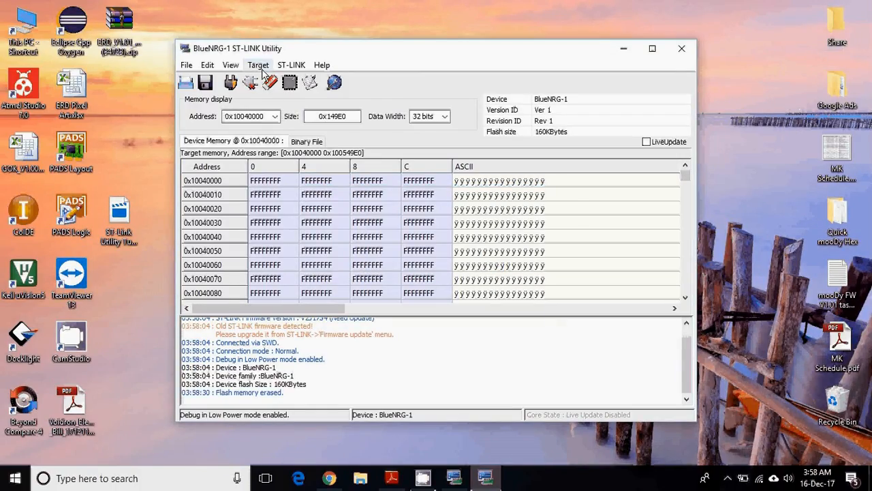
Step: Run Blank Check from the Target menu and acknowledge that flash is blank up to 0x10068000
left_click(258, 65)
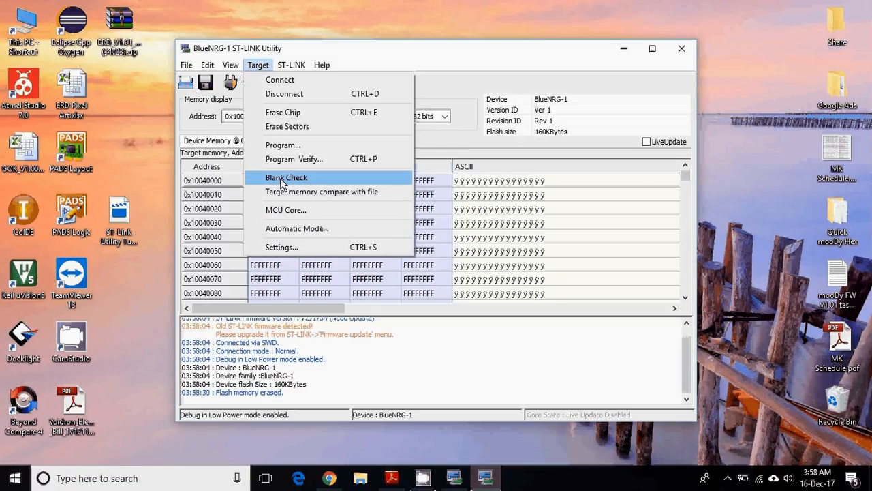
left_click(287, 177)
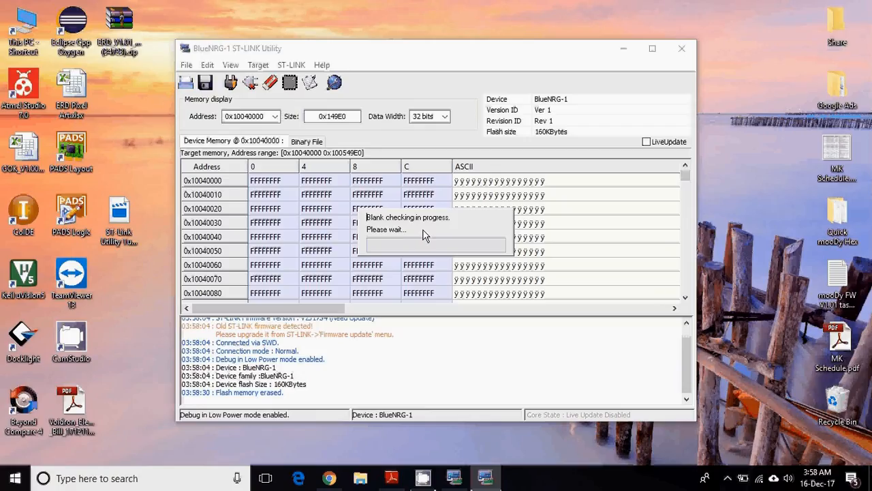
mouse_move(418, 230)
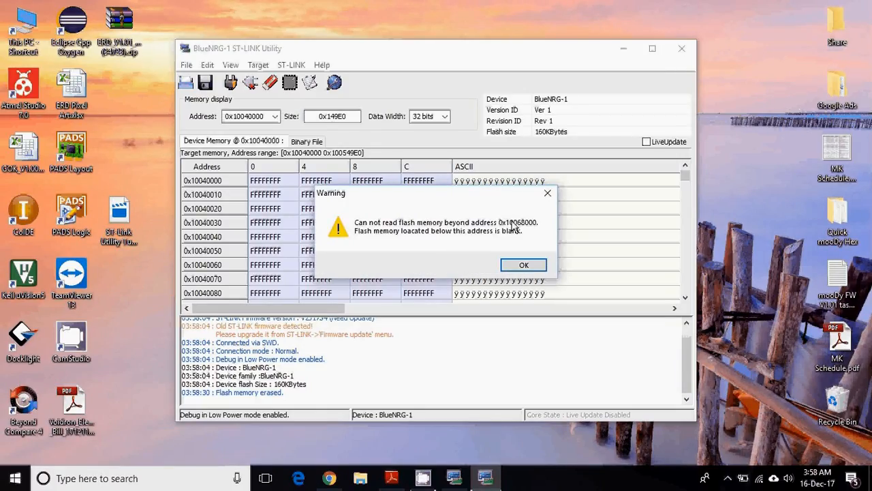
mouse_move(532, 231)
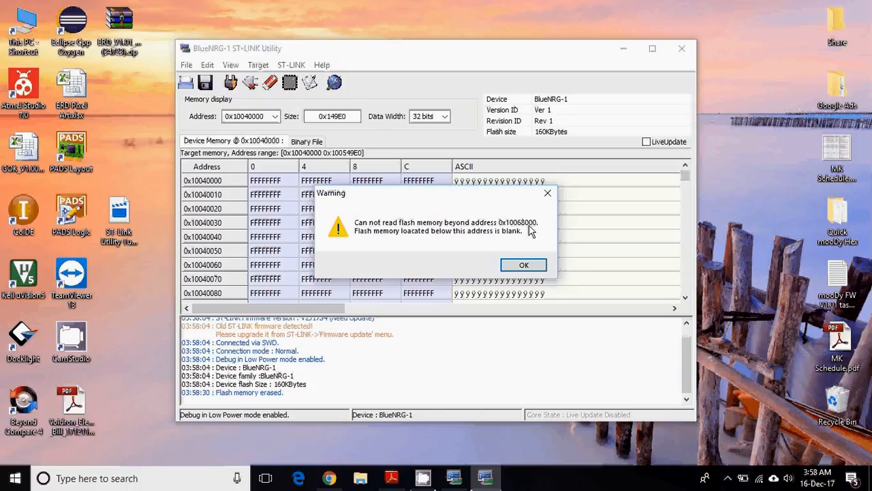
mouse_move(496, 235)
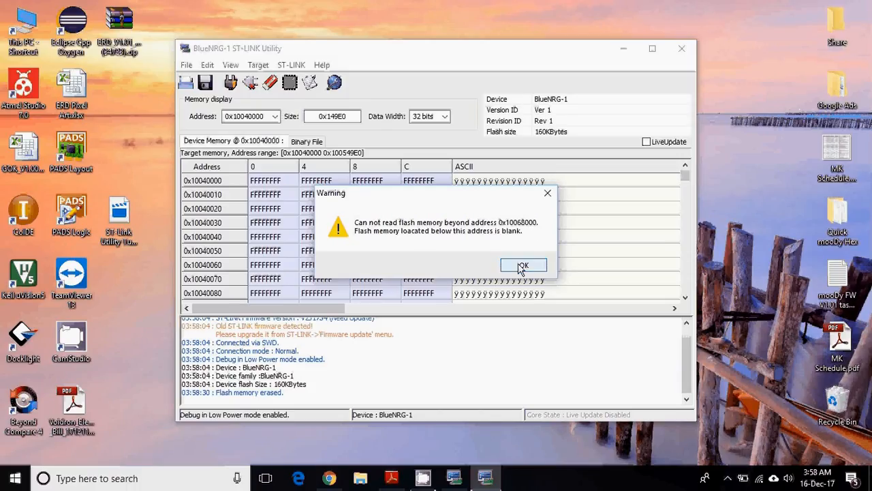
left_click(524, 265)
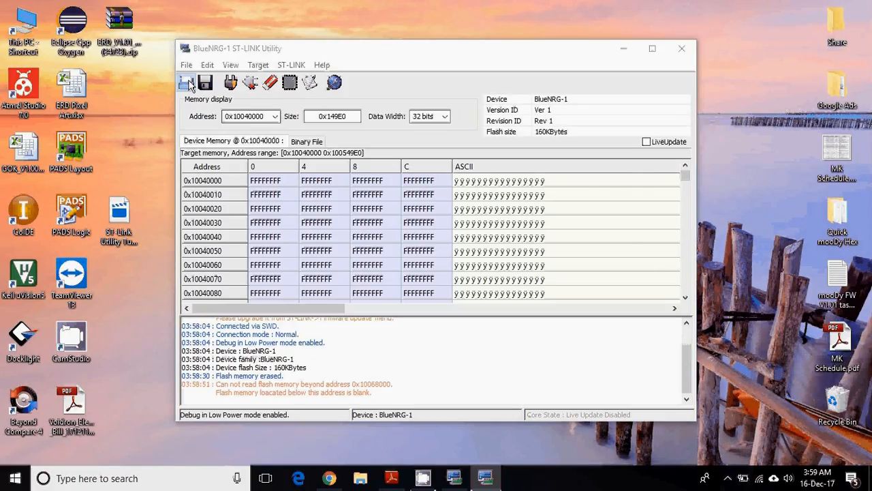
Step: Load the ERD_V1.01_FW_HEX (34723).hex firmware file, logging its address ranges and checksum
left_click(186, 81)
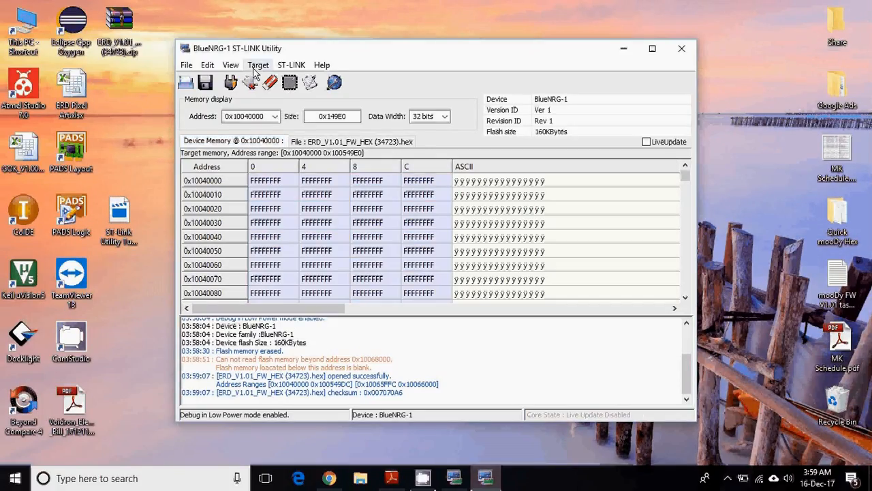
left_click(258, 65)
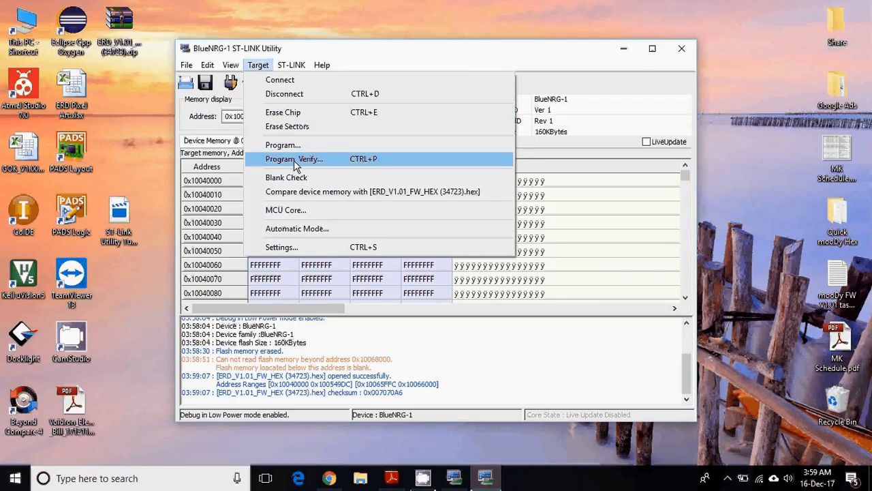
Step: Attempt Program & Verify of the ERD hex file and dismiss the Elf Loader transfer error
left_click(294, 159)
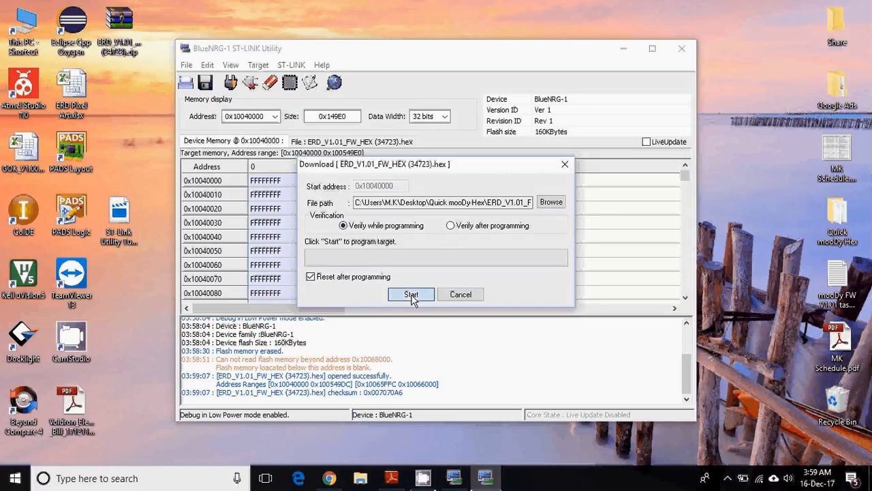
left_click(411, 294)
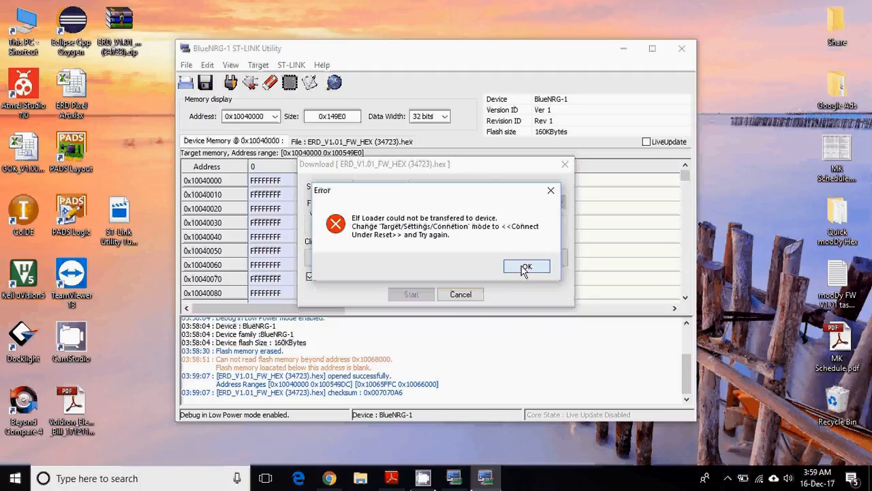
left_click(526, 266)
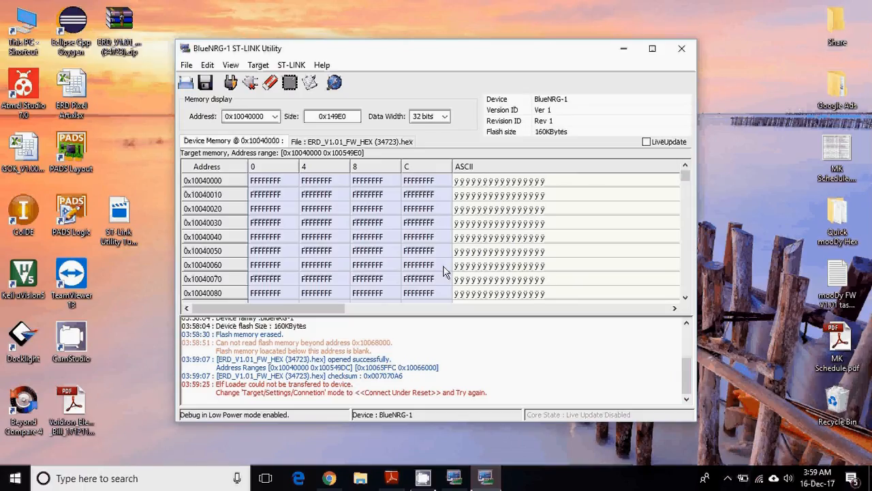
Step: Reconnect to the target, reload the ERD hex file and open Program & Verify
left_click(249, 81)
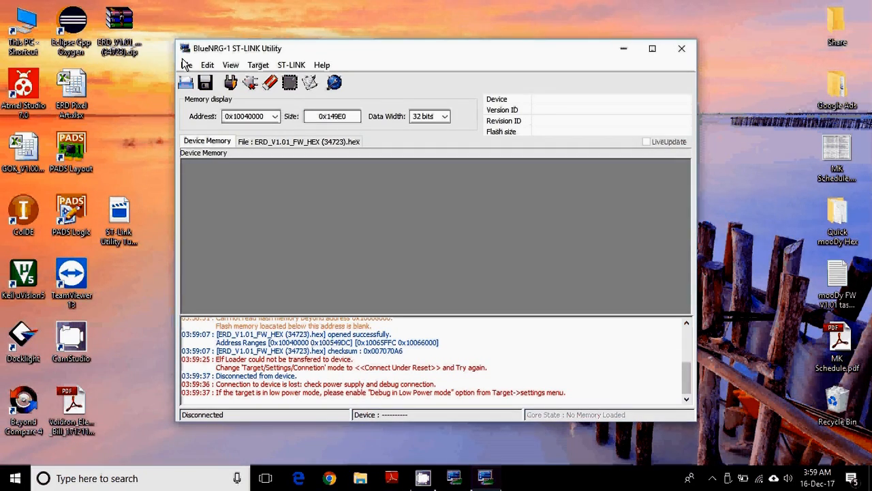
left_click(231, 82)
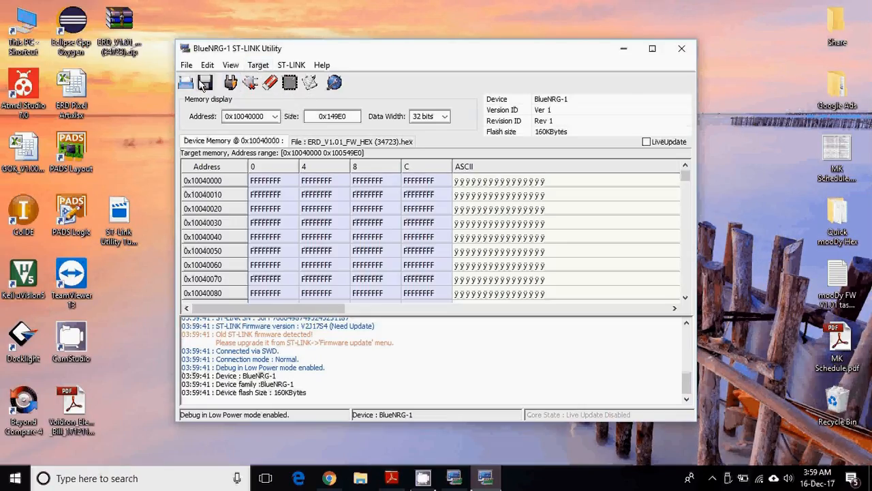
left_click(185, 81)
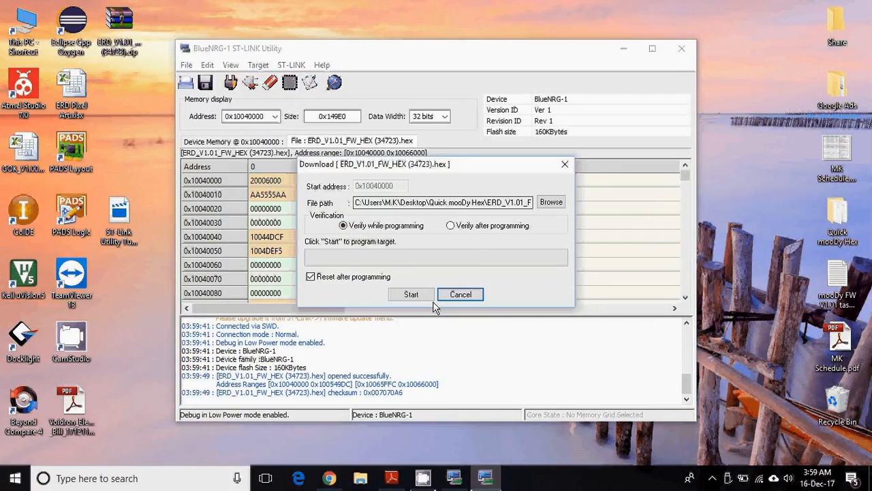
Step: Start flashing the ERD_V1.01_FW_HEX (34723).hex file onto the BlueNRG-1
left_click(411, 294)
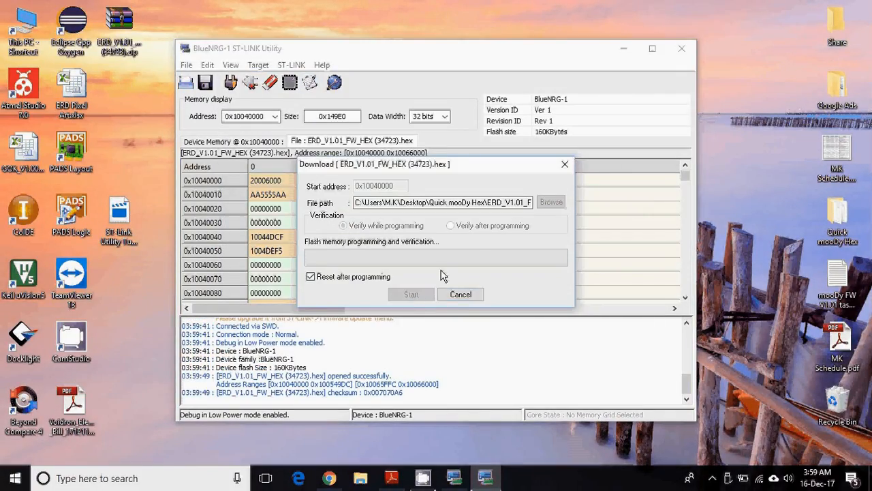
mouse_move(402, 247)
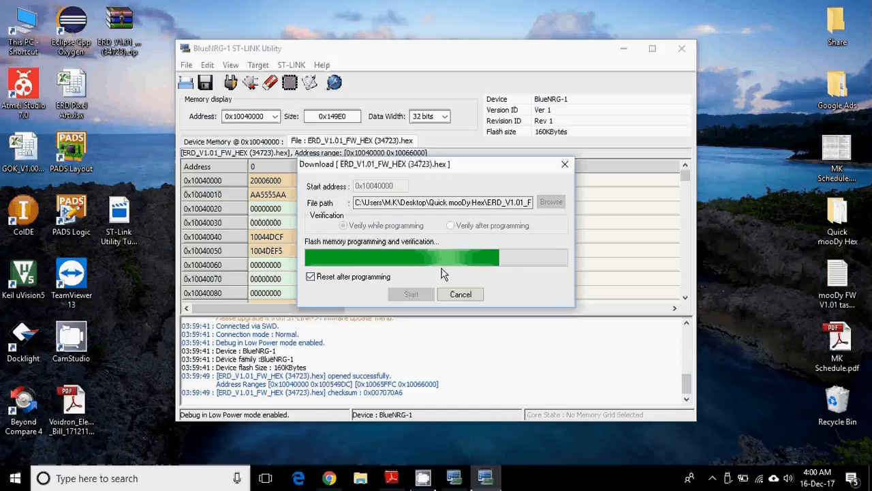
mouse_move(521, 272)
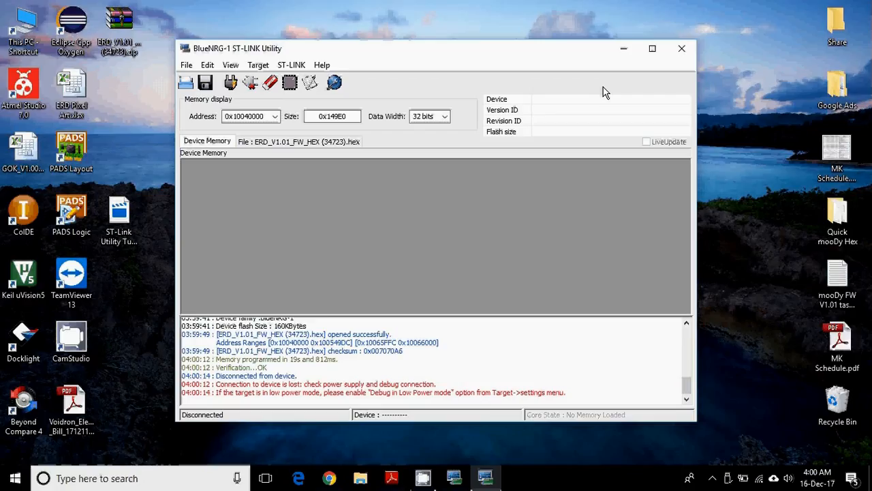
mouse_move(623, 49)
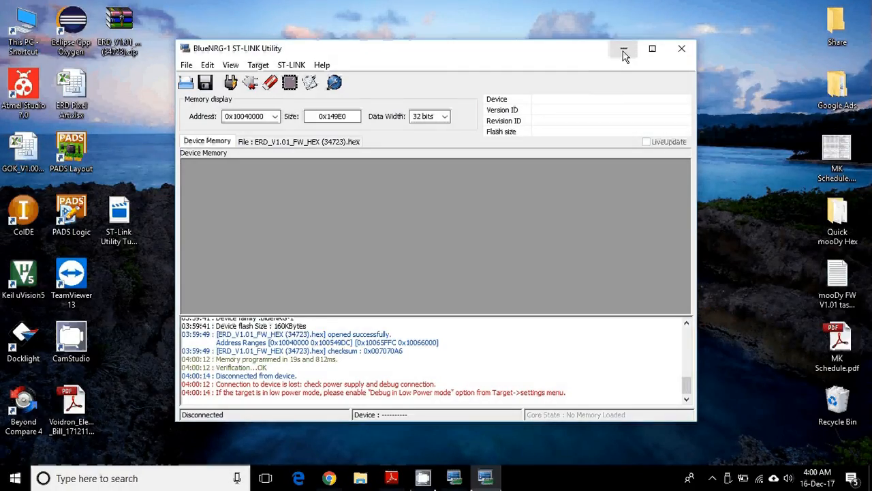
Step: Minimize ST-LINK Utility and switch to the ERD MCU schematic in Adobe Reader
left_click(623, 48)
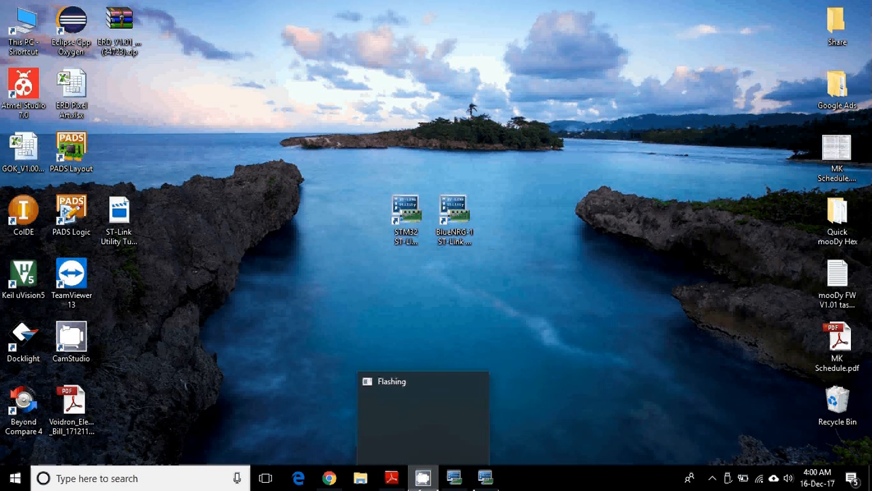
left_click(330, 478)
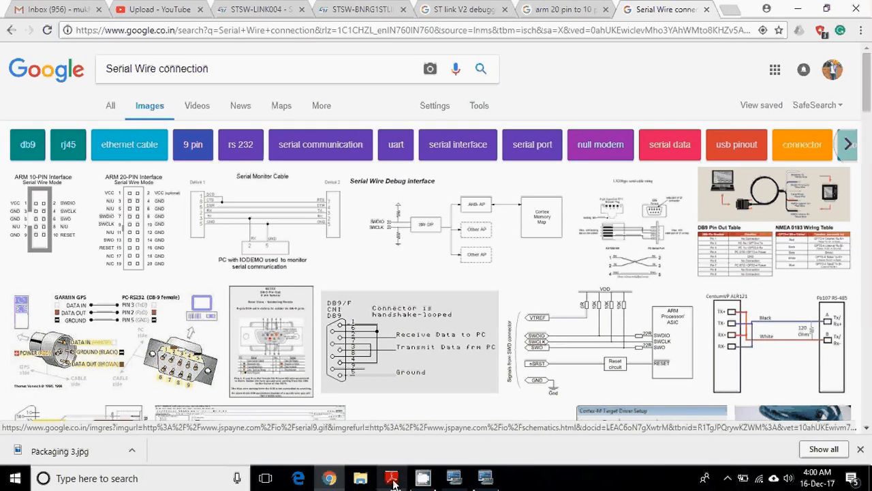
left_click(392, 478)
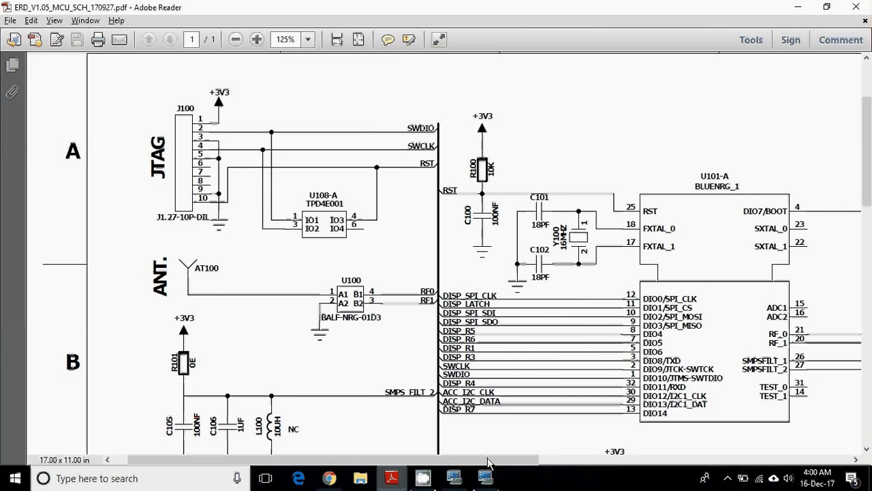
Step: Scroll the schematic right to the U101-A BLUENRG_1 symbol, then return to ST-LINK Utility
scroll("right", 3)
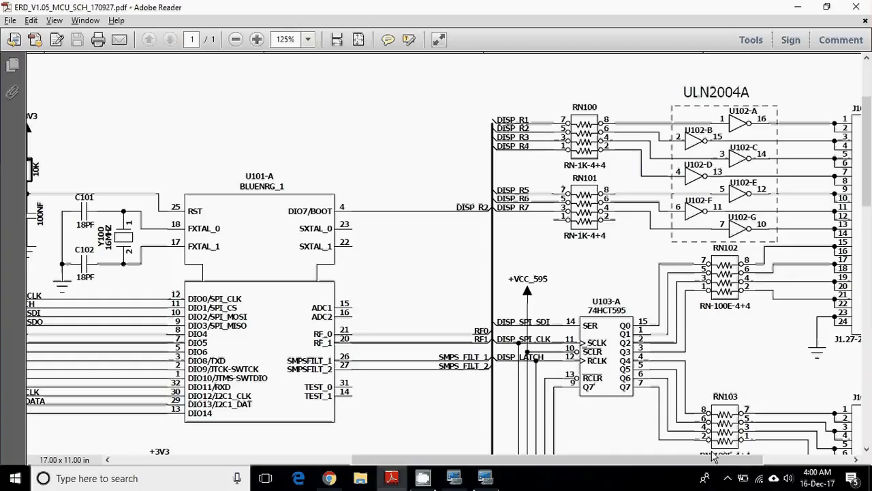
mouse_move(428, 212)
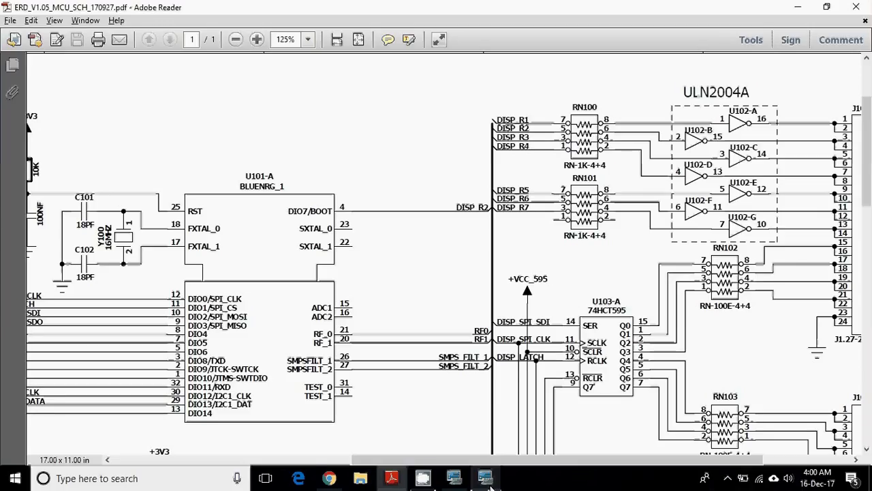
left_click(486, 478)
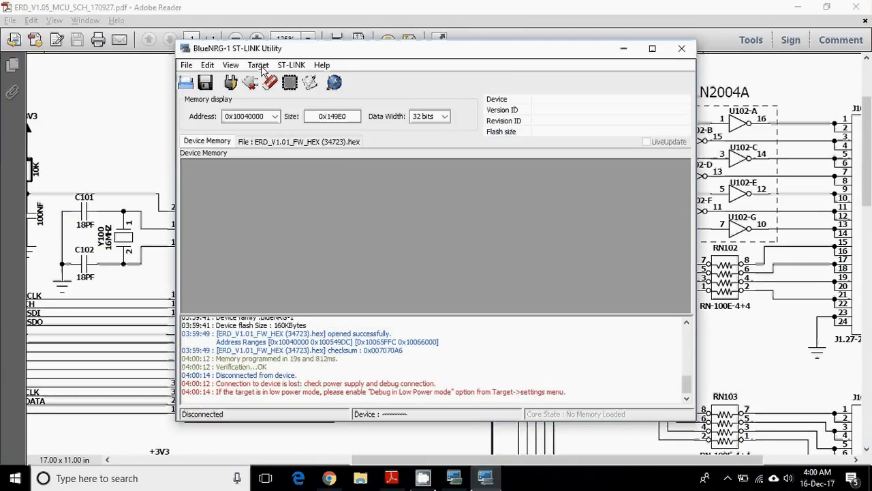
Step: Open the Target menu to review operations like Erase Chip
left_click(258, 65)
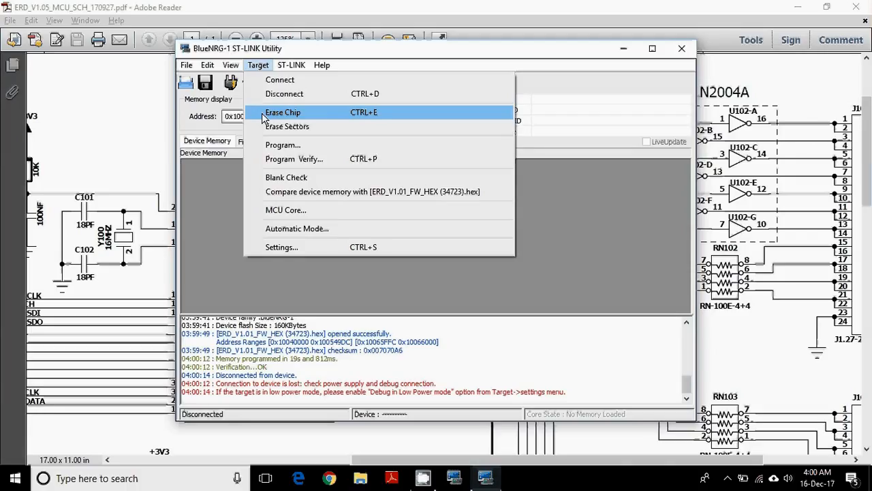
mouse_move(607, 54)
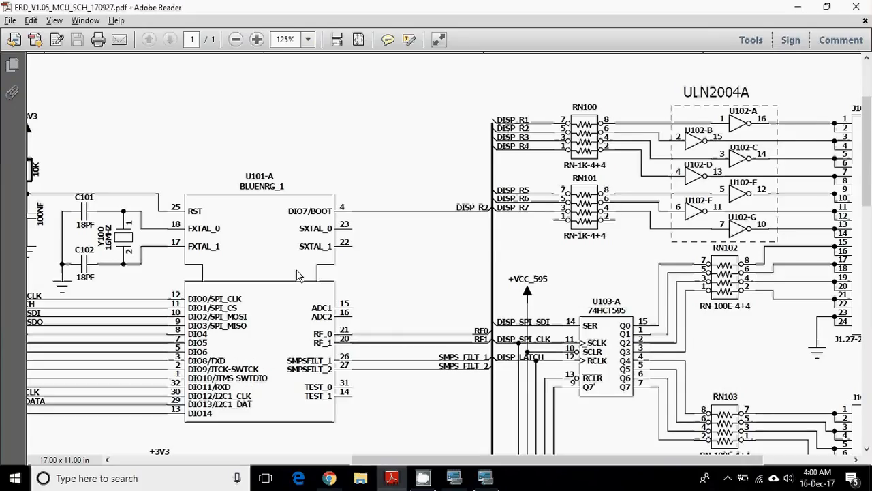
mouse_move(307, 274)
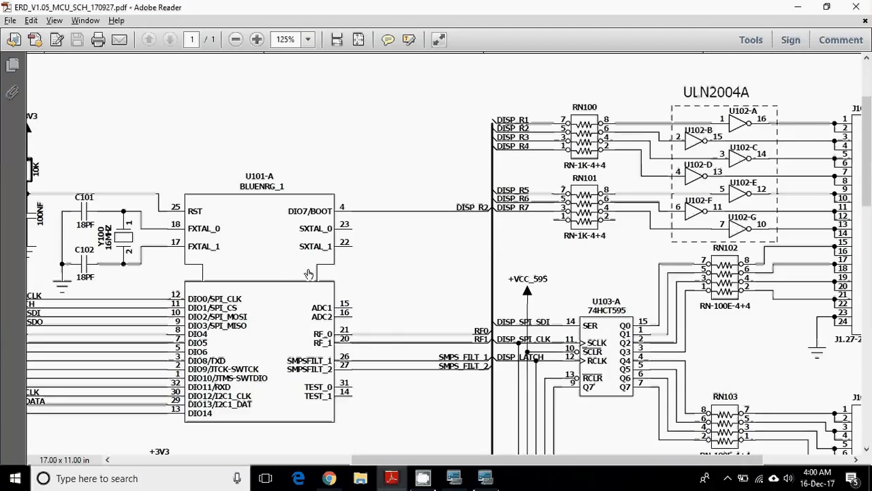
mouse_move(309, 256)
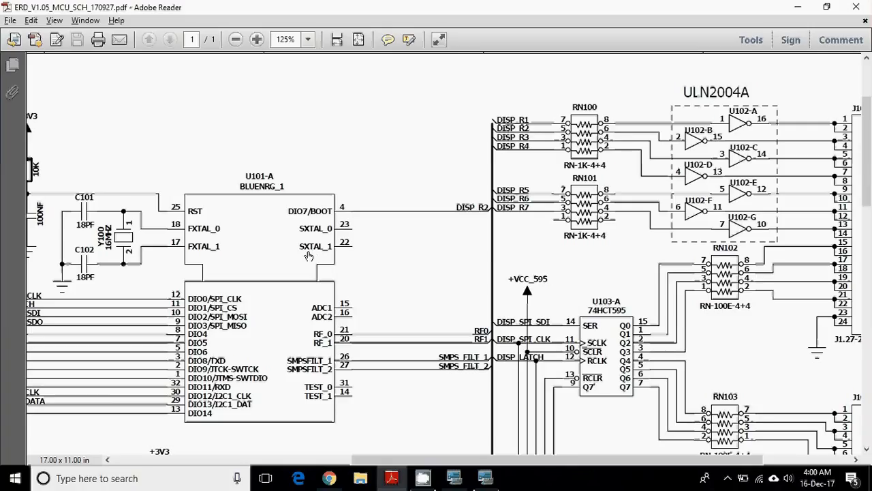
mouse_move(244, 385)
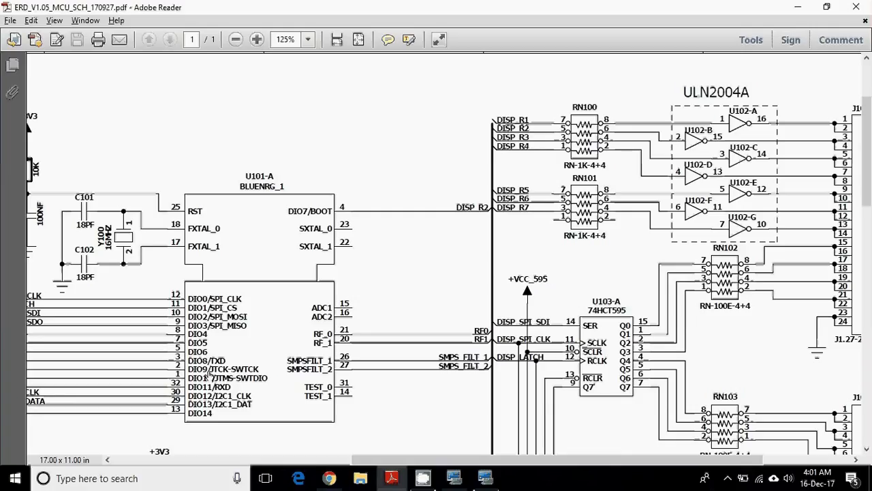
mouse_move(257, 377)
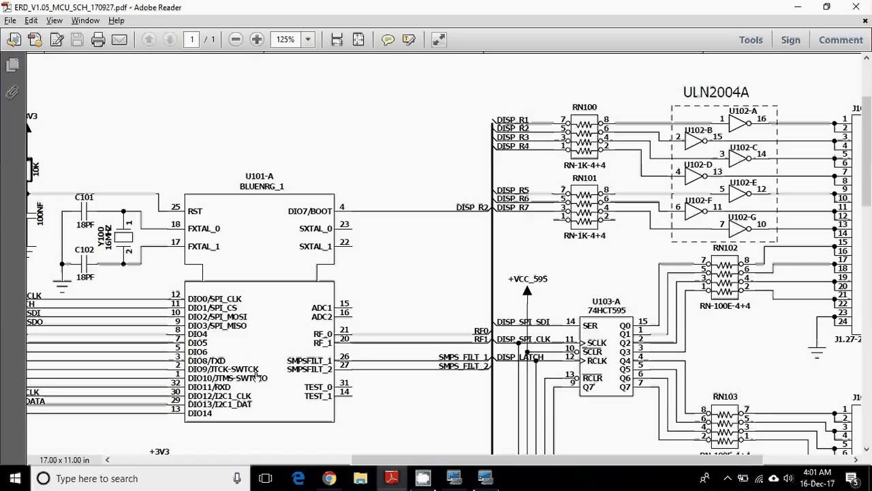
mouse_move(400, 205)
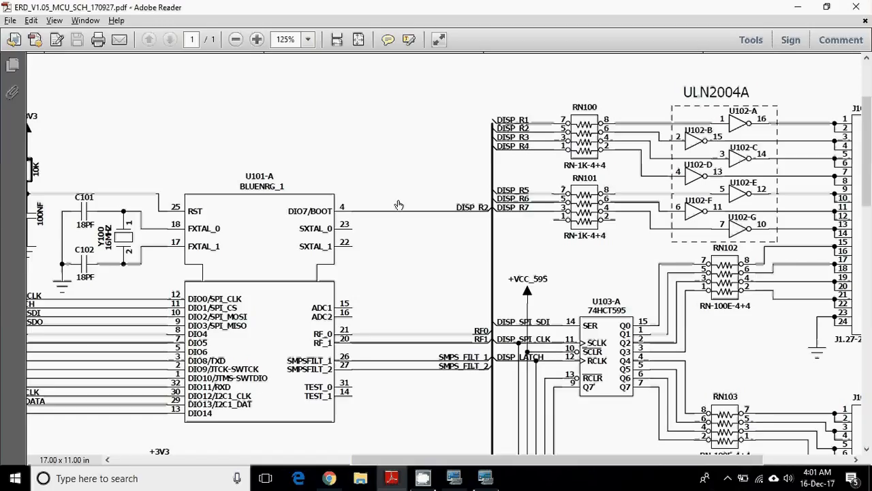
mouse_move(408, 459)
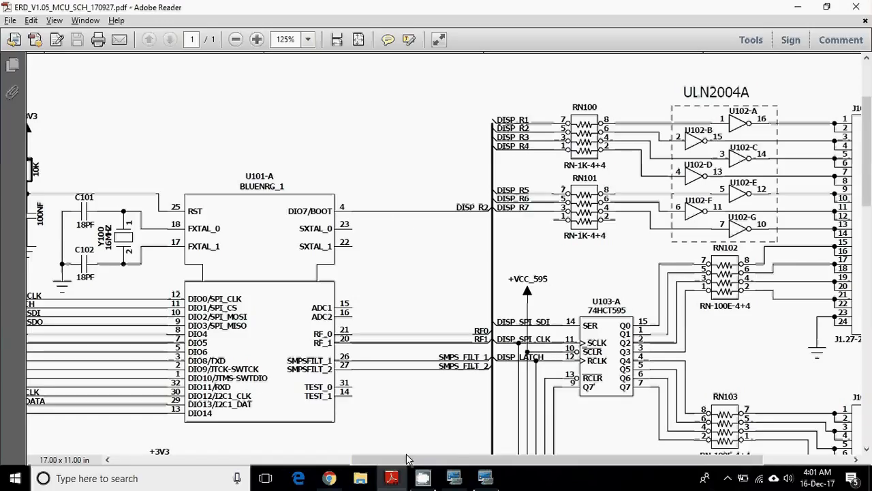
Step: Bring ST-LINK Utility back after reviewing the BOOT, SXTAL and SWTCK pins
left_click(484, 477)
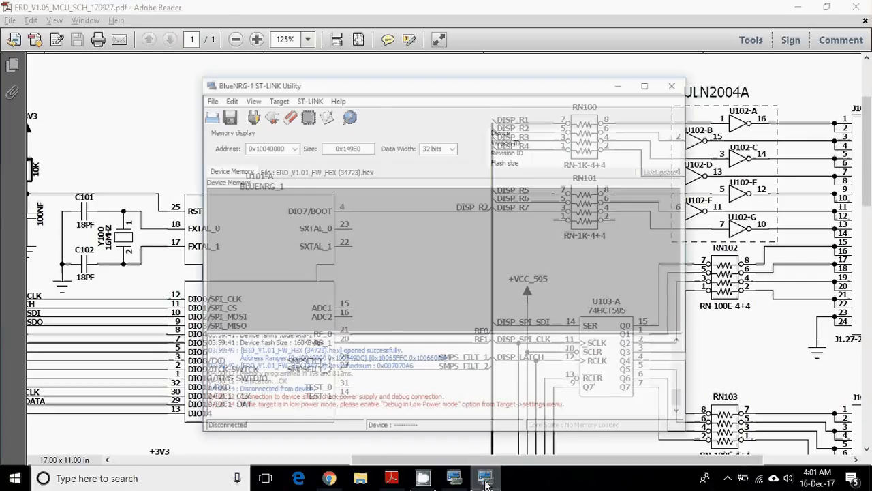
Step: Start Target > Automatic Mode with Full chip erase checked
left_click(258, 65)
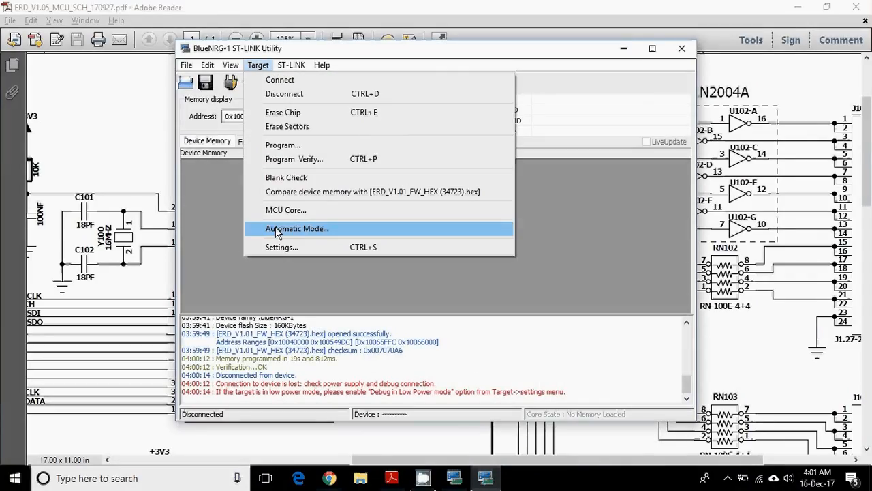
left_click(297, 228)
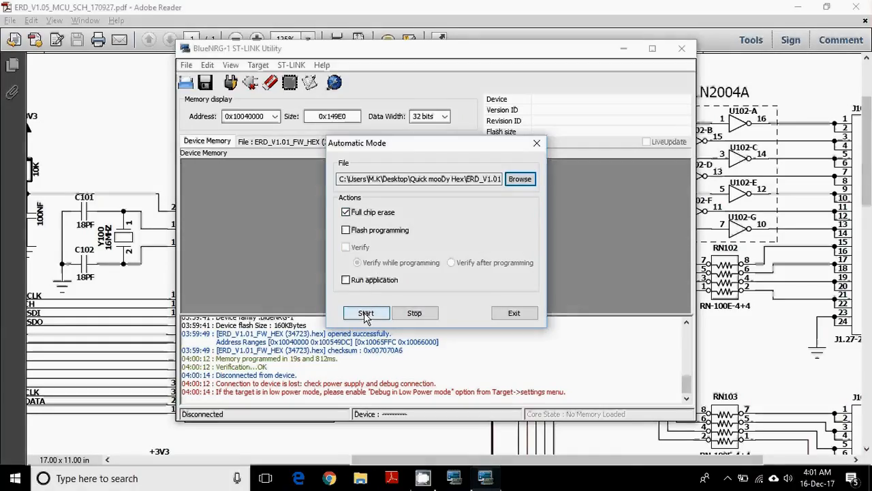
left_click(366, 312)
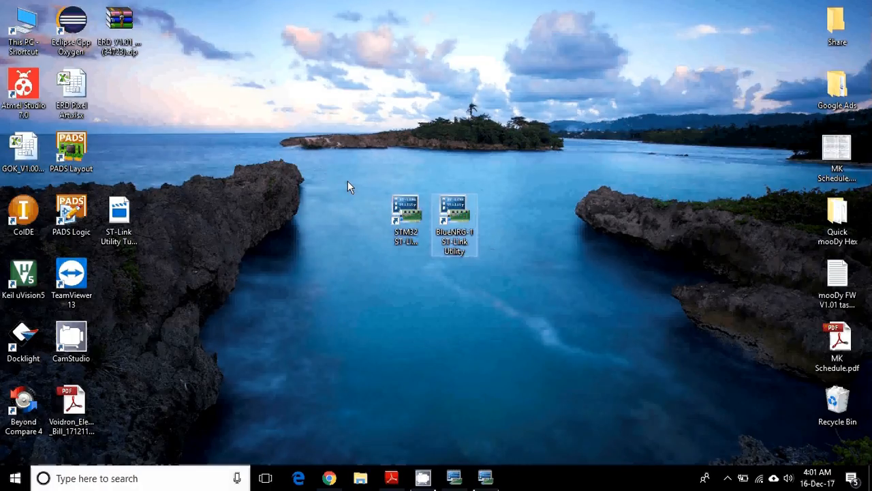
mouse_move(550, 247)
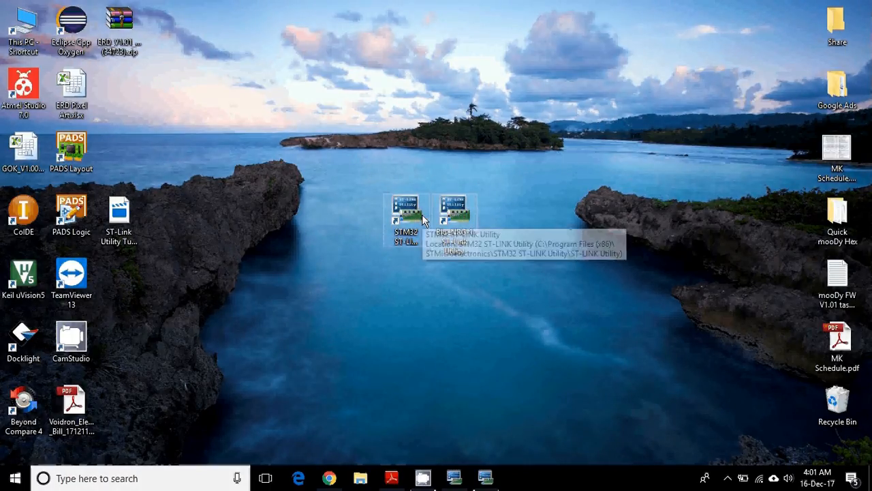
mouse_move(417, 223)
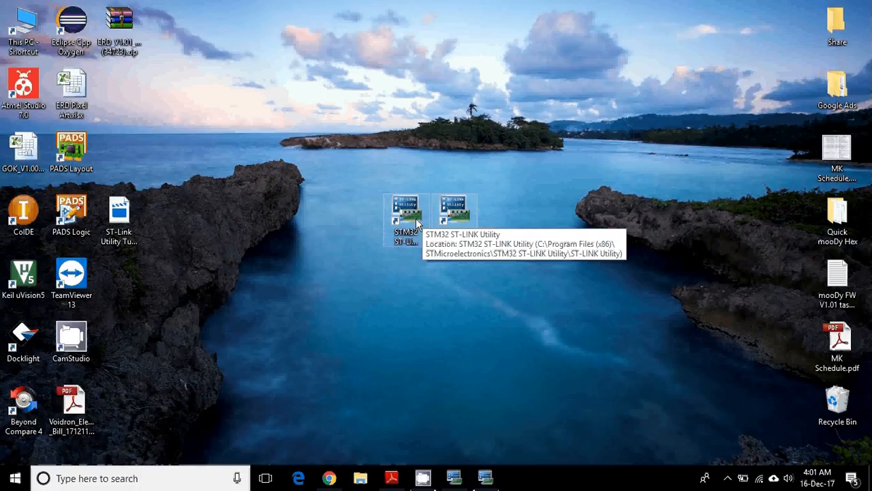